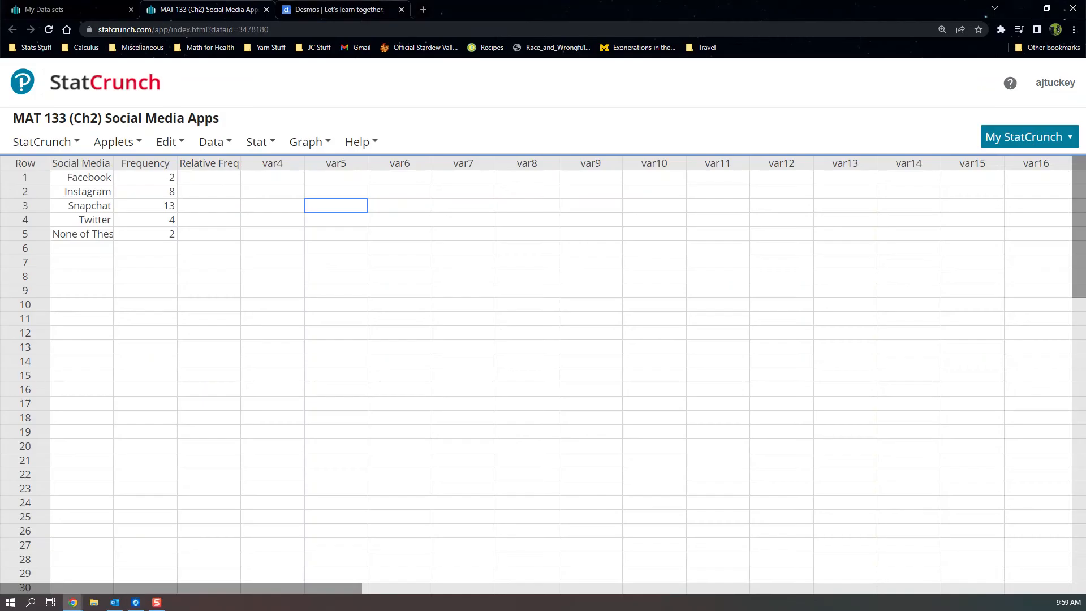
# Enter 360 times 0.069, 0.276, 0.448 and 0.138 in Desmos, giving 24.84, 99.36, 161.28 and 49.68.
pyautogui.click(339, 9)
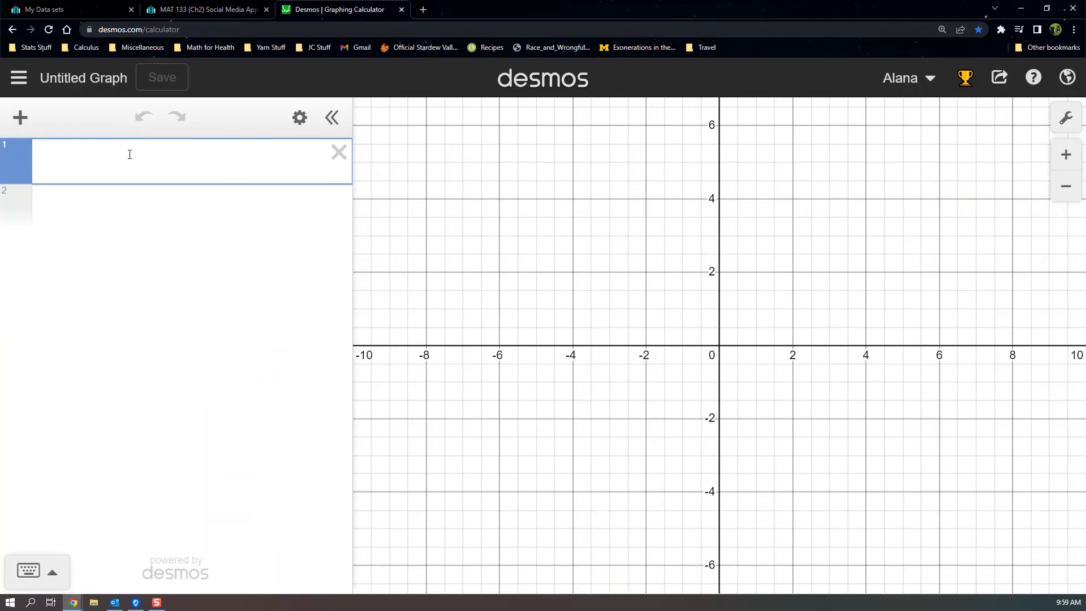
pyautogui.write('360*0.')
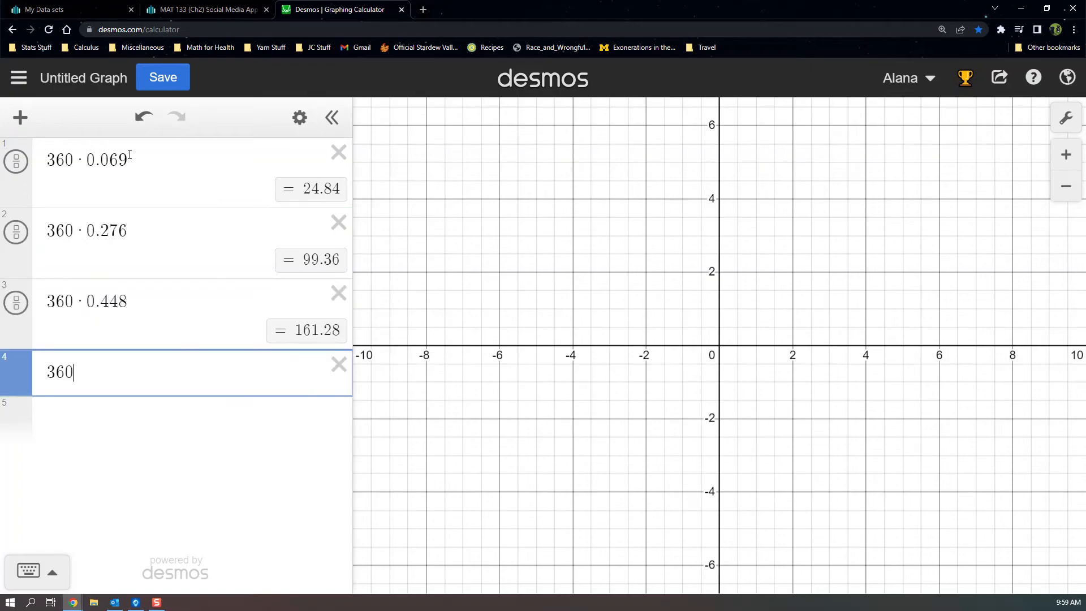
pyautogui.write('·0.138')
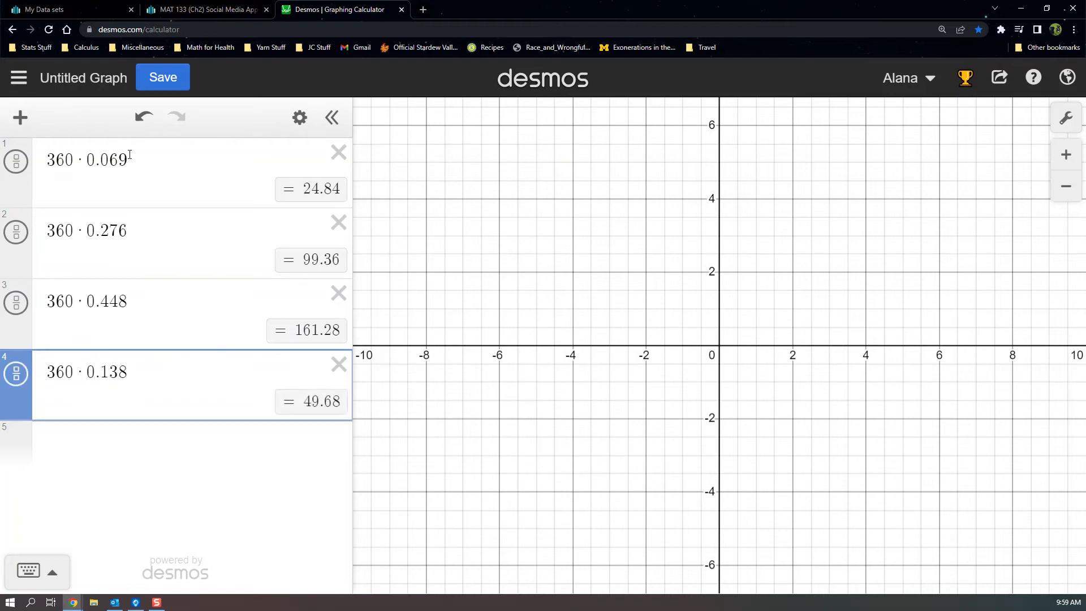
pyautogui.doubleClick(316, 190)
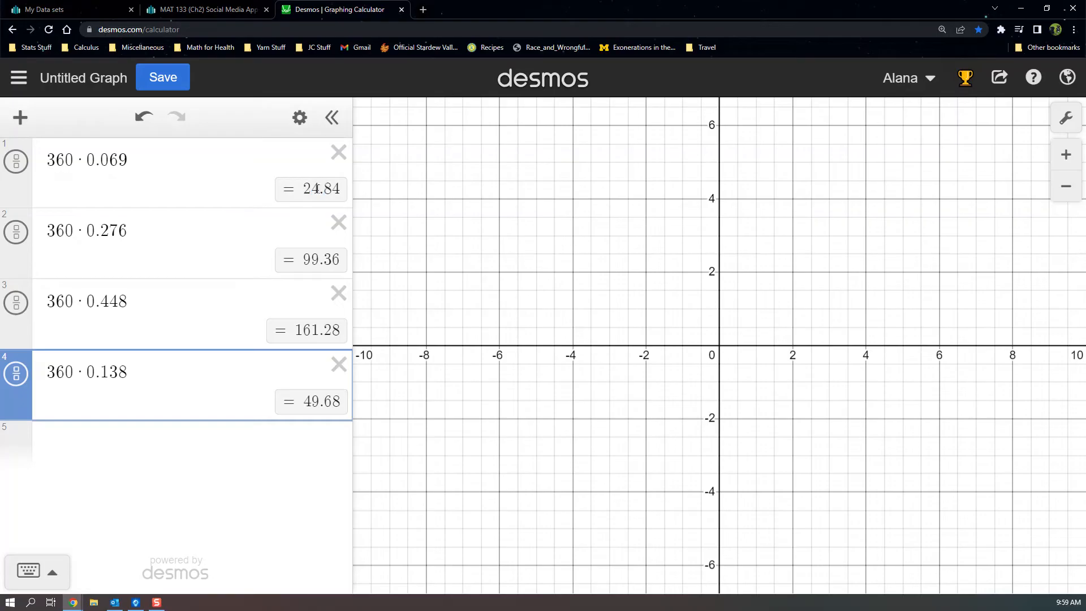
pyautogui.doubleClick(309, 188)
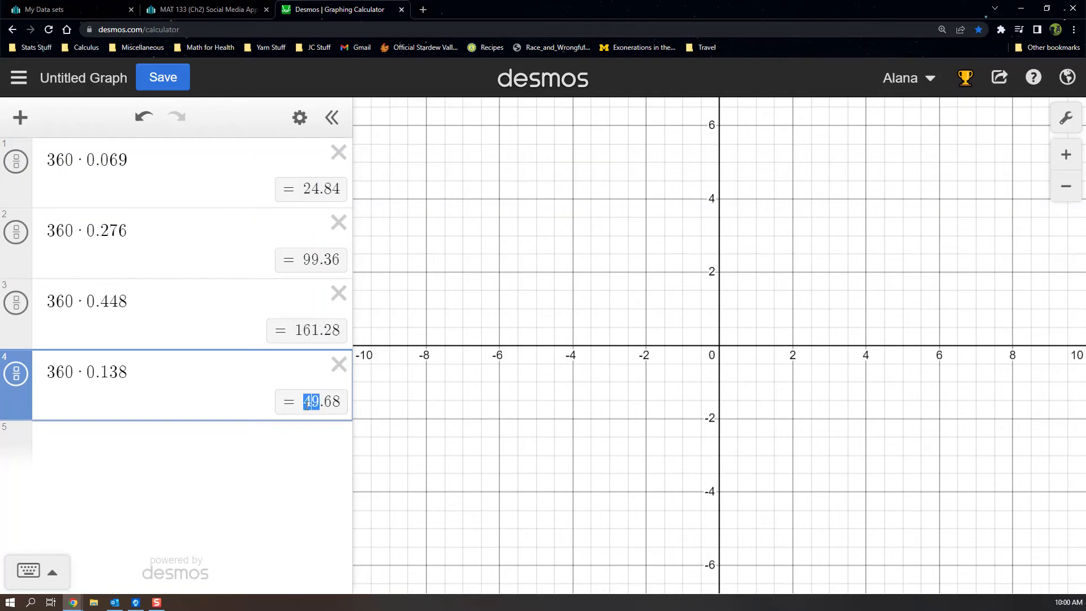
pyautogui.moveTo(321, 443)
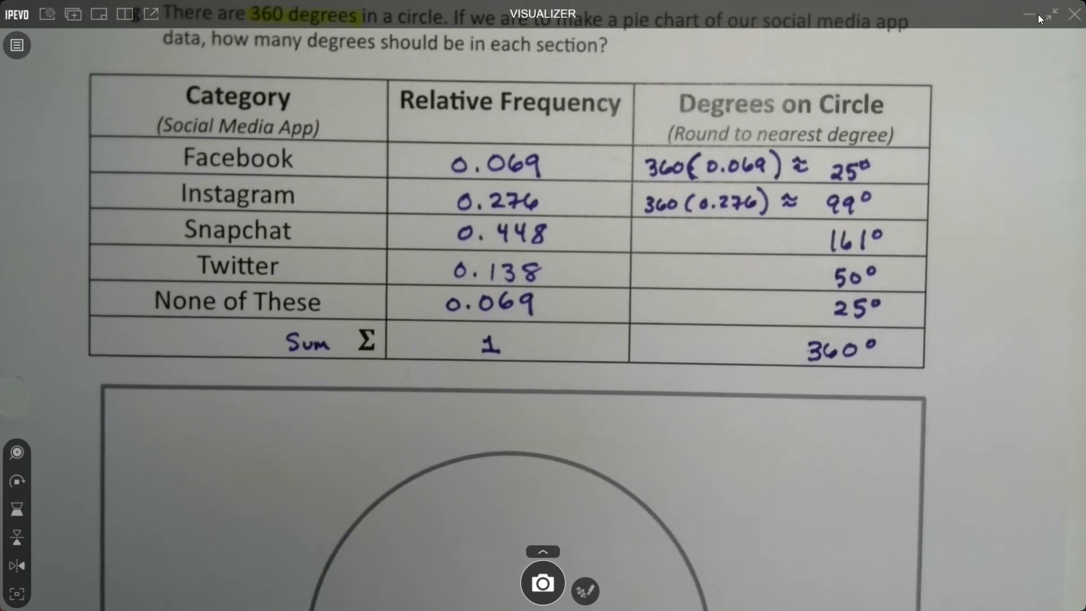
# Add 25 + 99 + 161 + 50 + 25 on a new Desmos line to confirm the total is 360.
pyautogui.click(337, 9)
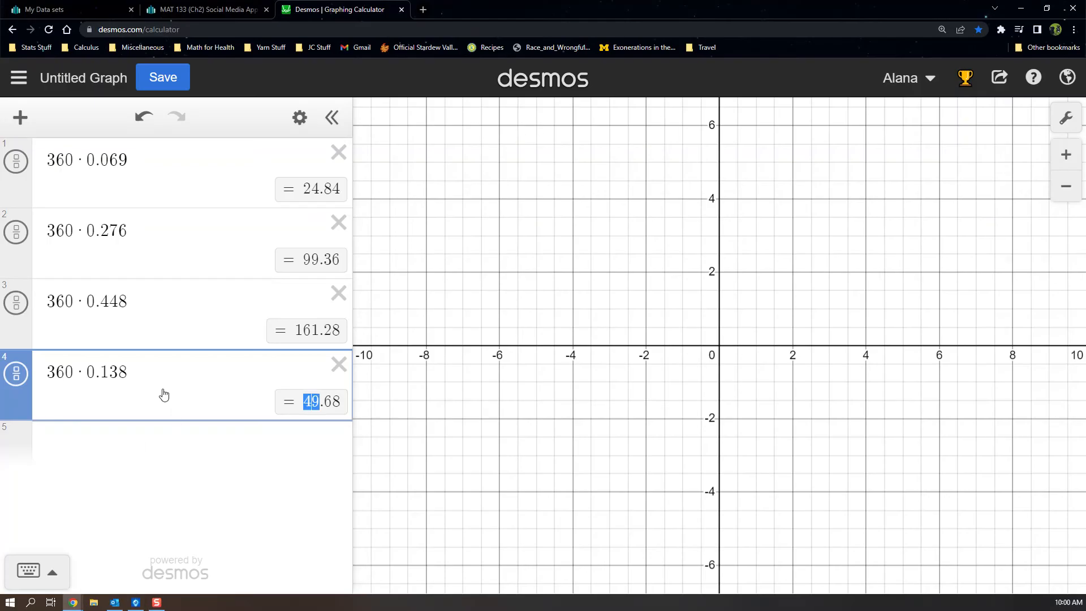
pyautogui.write('25 + 99 + 161 + 50')
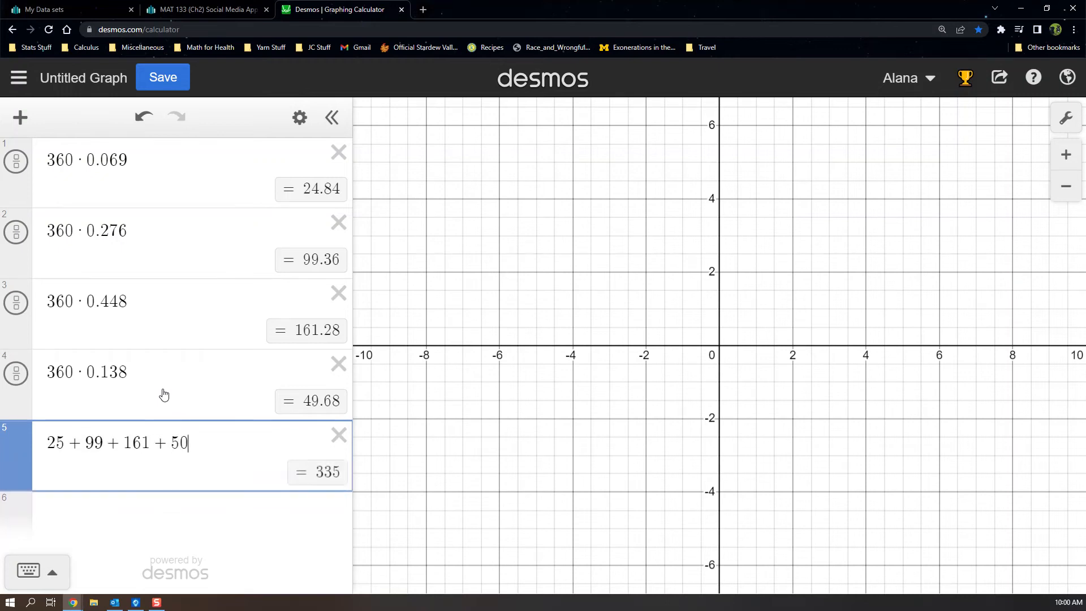
pyautogui.write('+ 25')
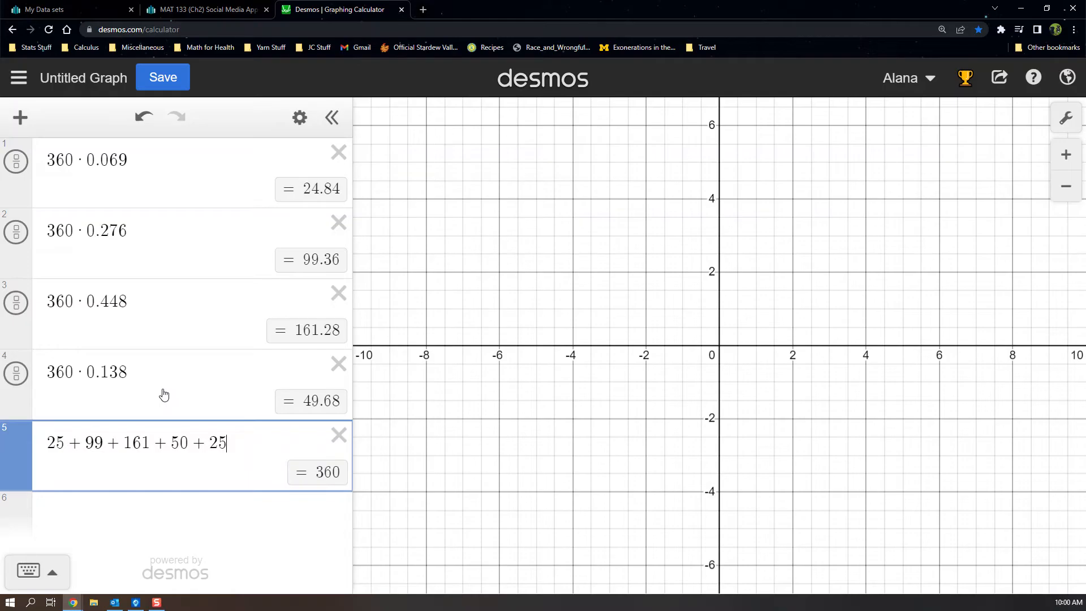
pyautogui.moveTo(62, 591)
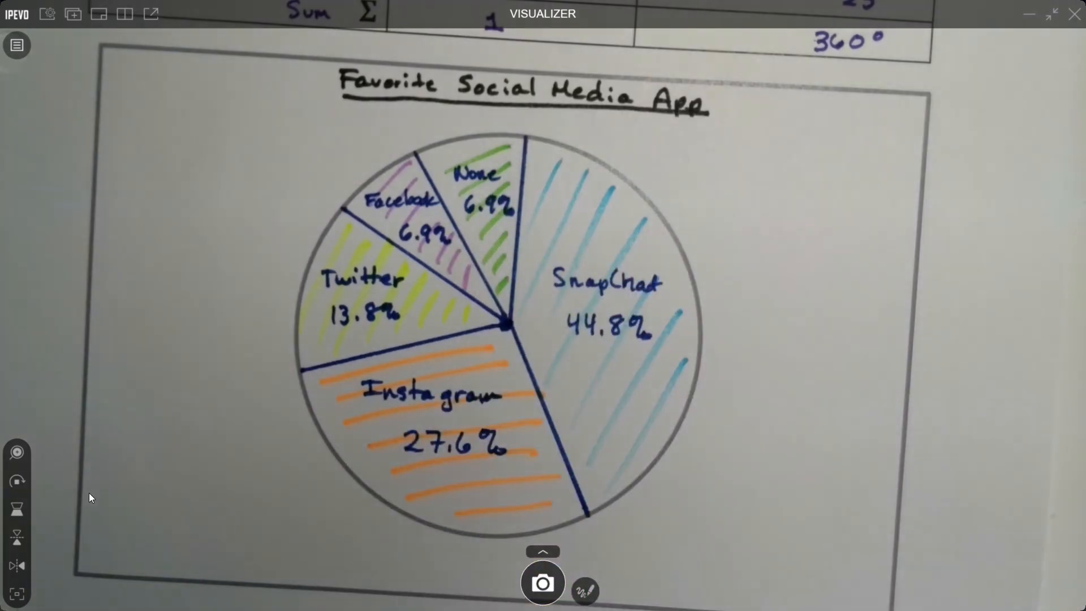
pyautogui.moveTo(732, 400)
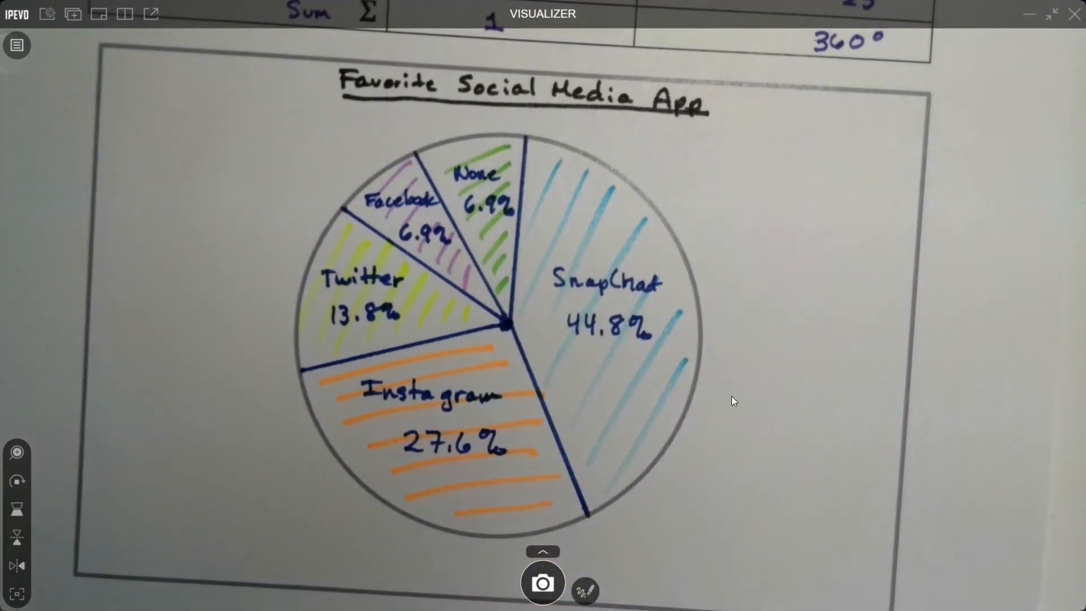
pyautogui.moveTo(912, 131)
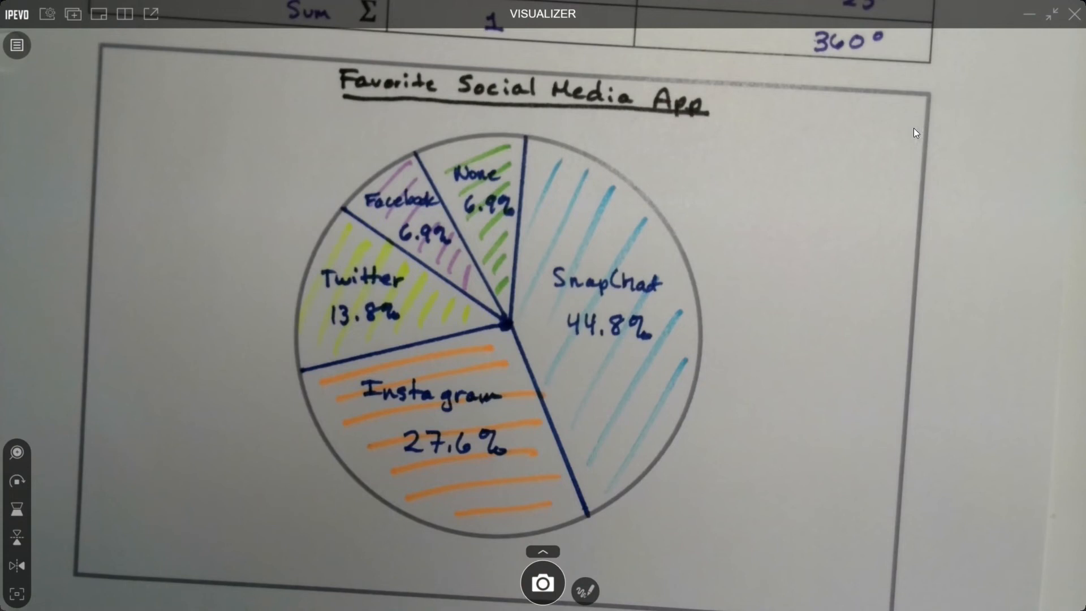
pyautogui.moveTo(868, 181)
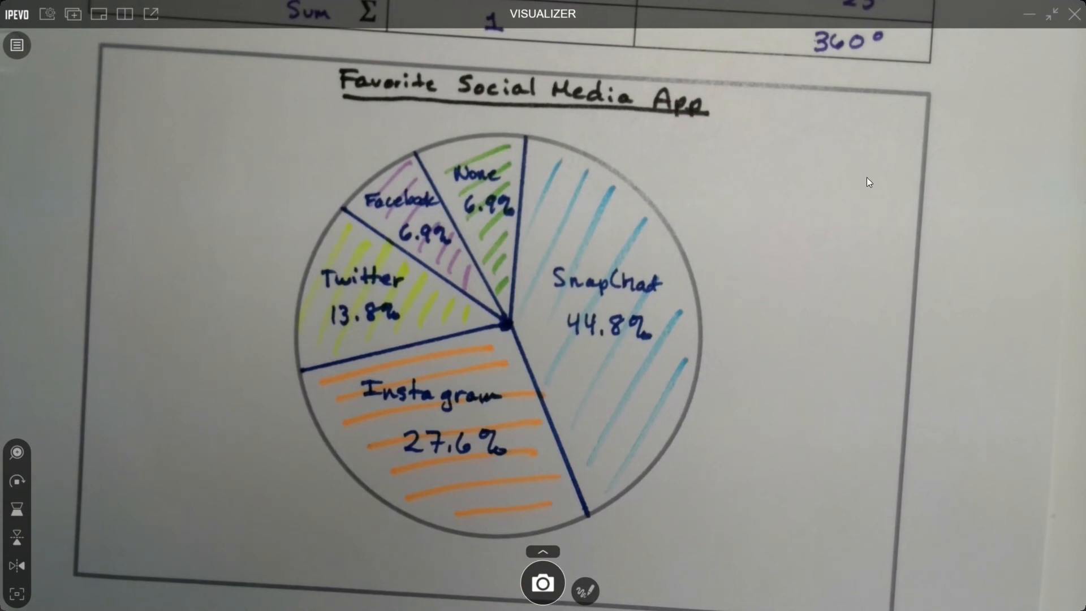
pyautogui.moveTo(1031, 17)
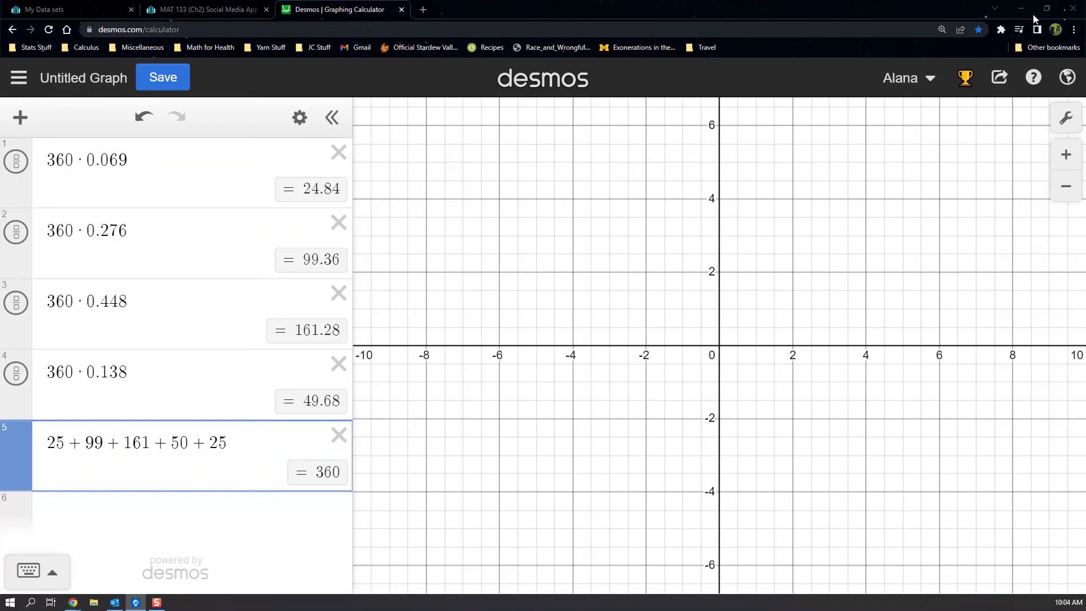
# Return to the Social Media Apps data in StatCrunch and bring up the Graph options.
pyautogui.click(199, 9)
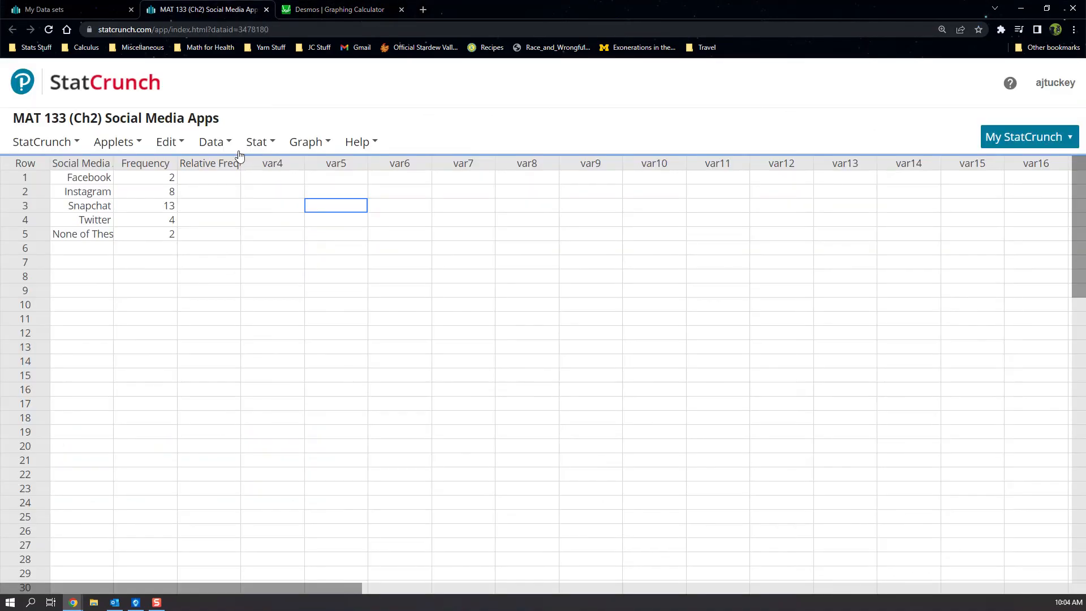
pyautogui.moveTo(287, 258)
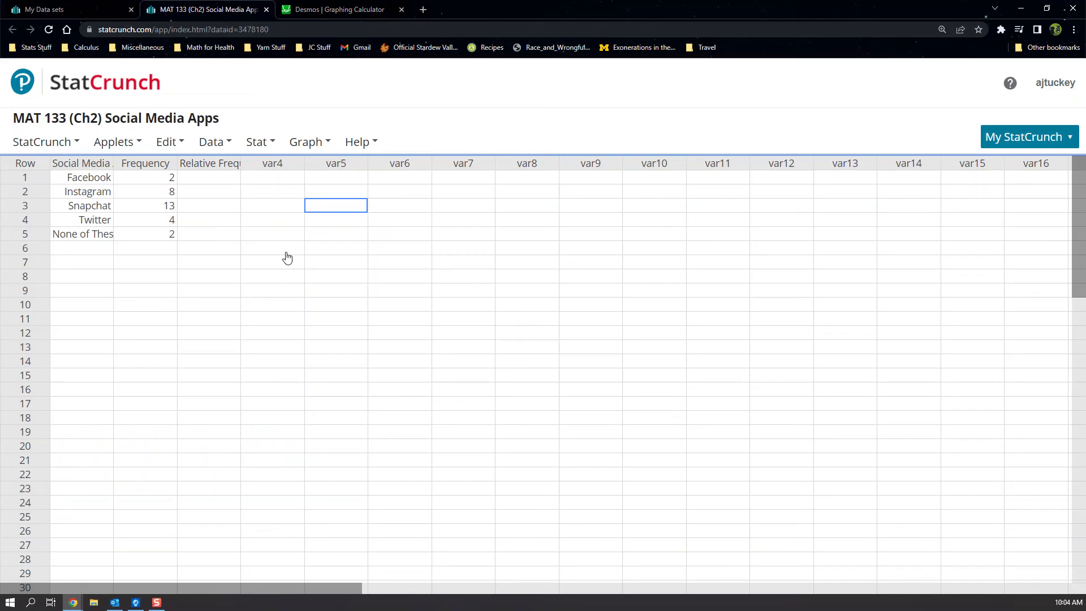
pyautogui.moveTo(275, 211)
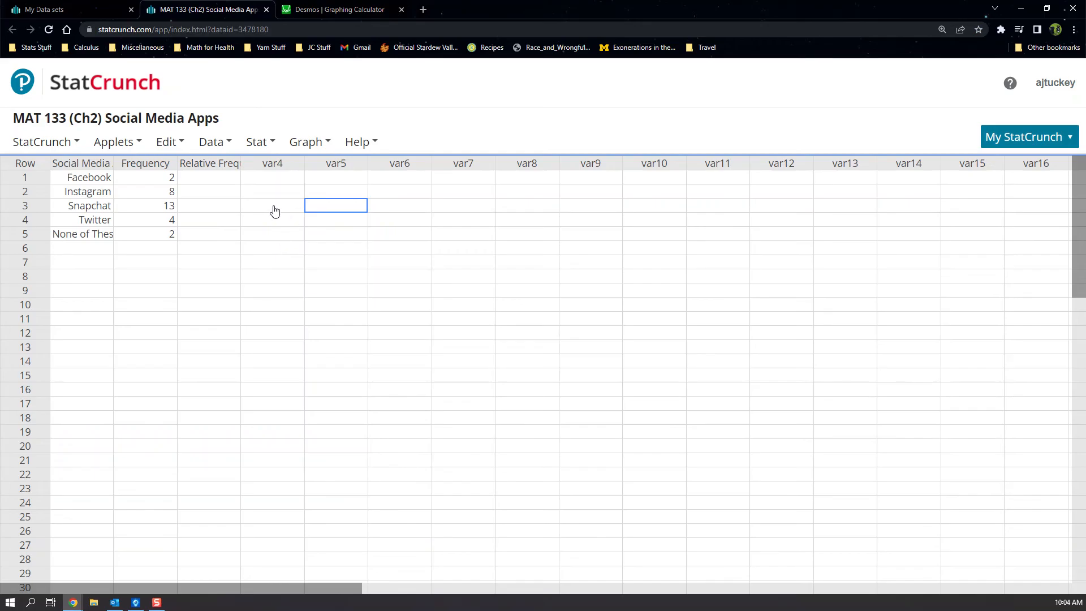
pyautogui.click(306, 142)
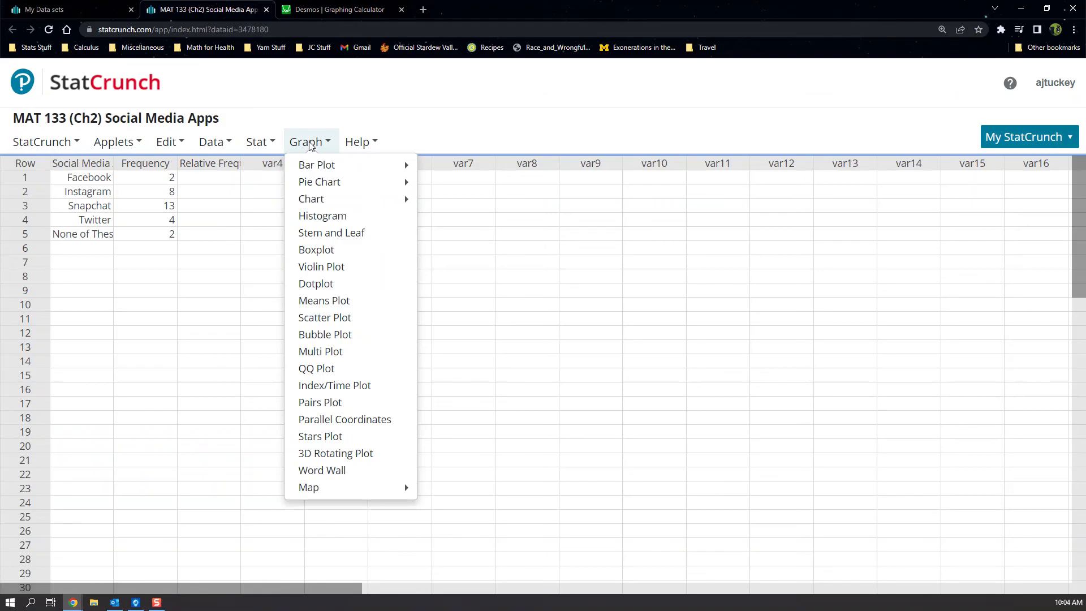
pyautogui.moveTo(324, 184)
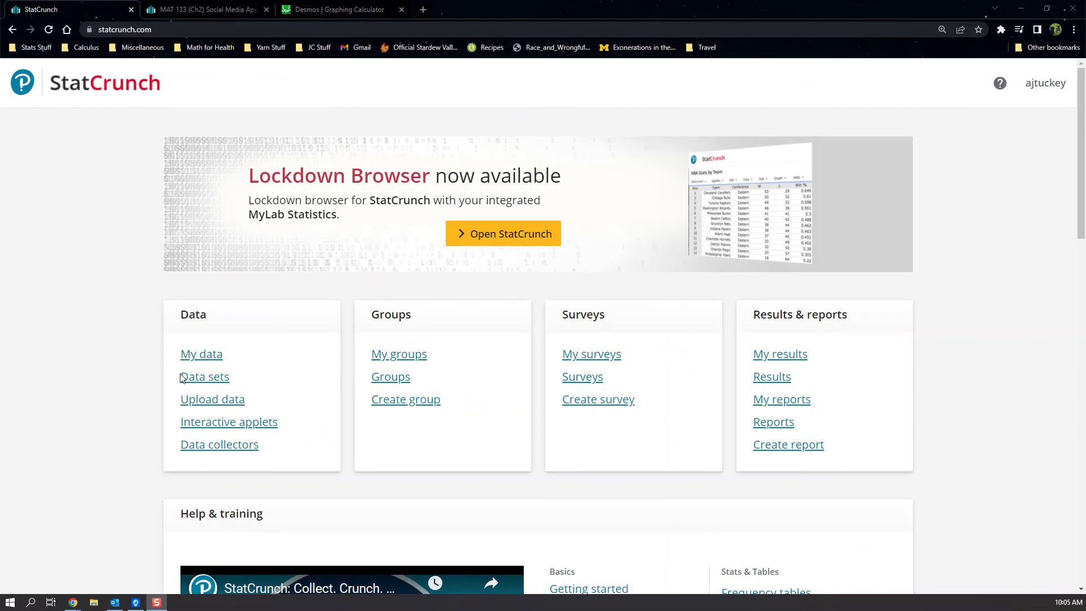
# Load Movie Budgets and Box Office Earnings from the shared data sets and select its Month column.
pyautogui.click(204, 376)
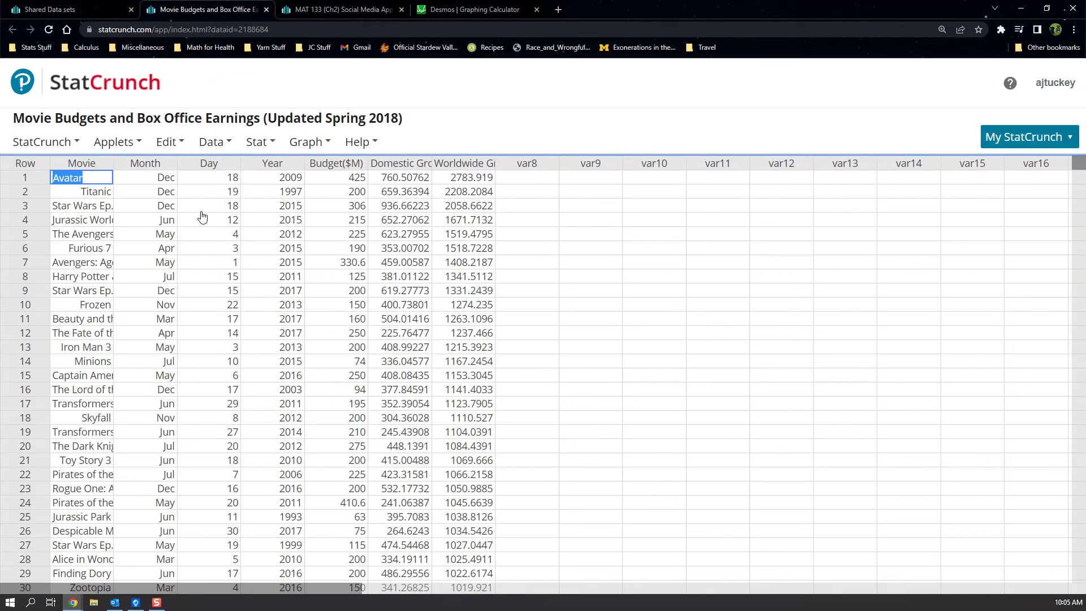
pyautogui.click(208, 276)
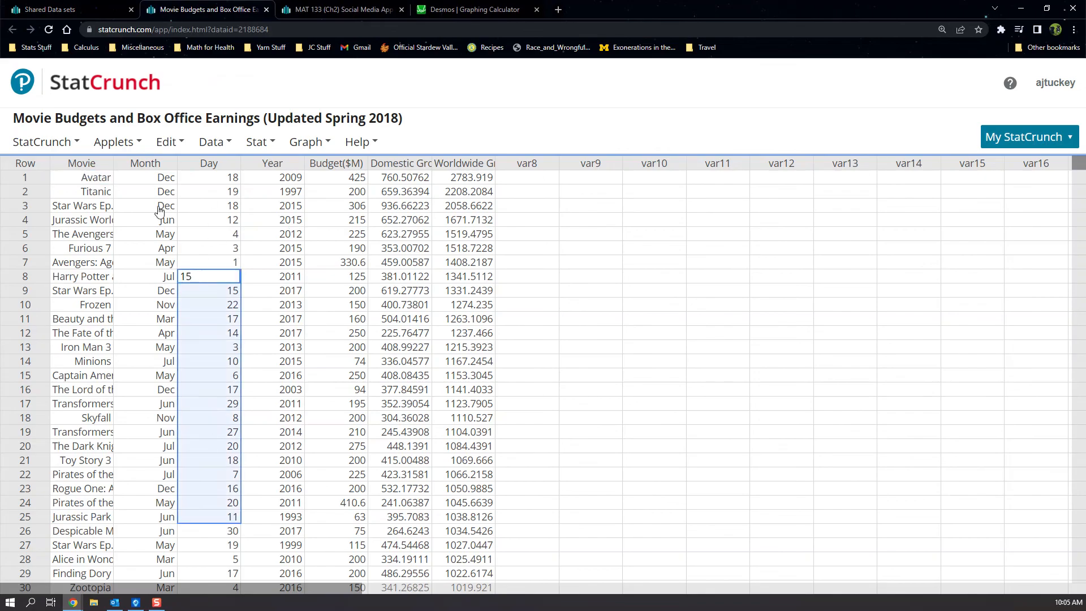
pyautogui.click(335, 304)
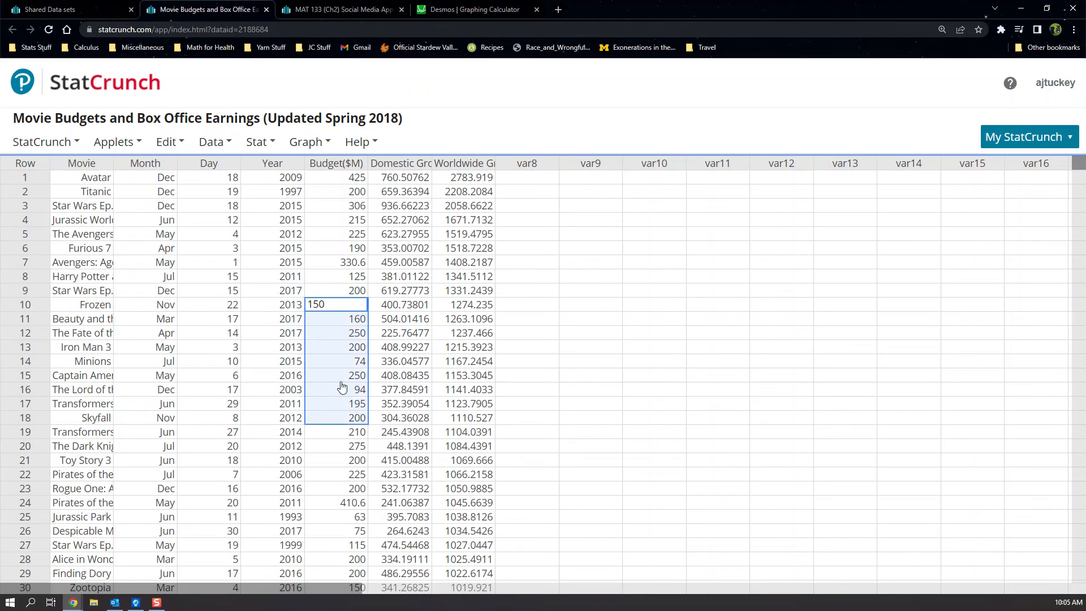
pyautogui.moveTo(341, 387)
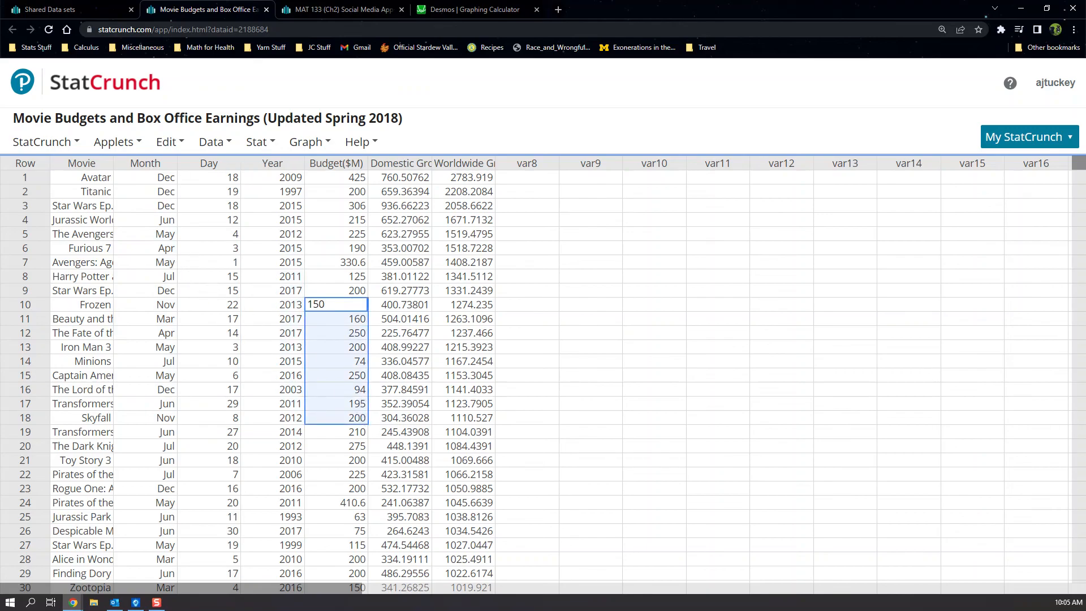
pyautogui.moveTo(145, 242)
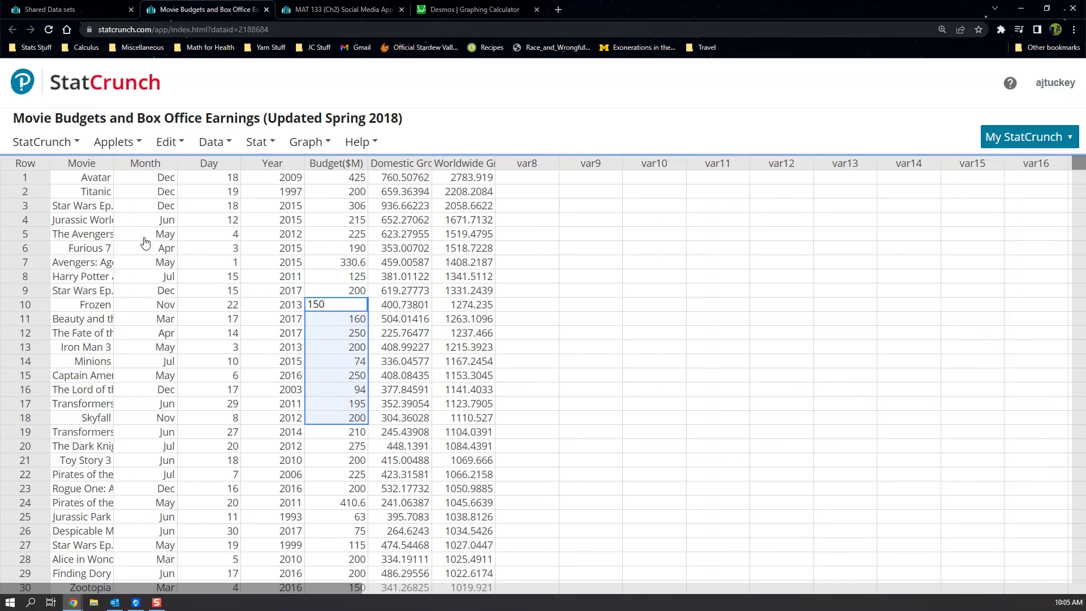
pyautogui.click(145, 163)
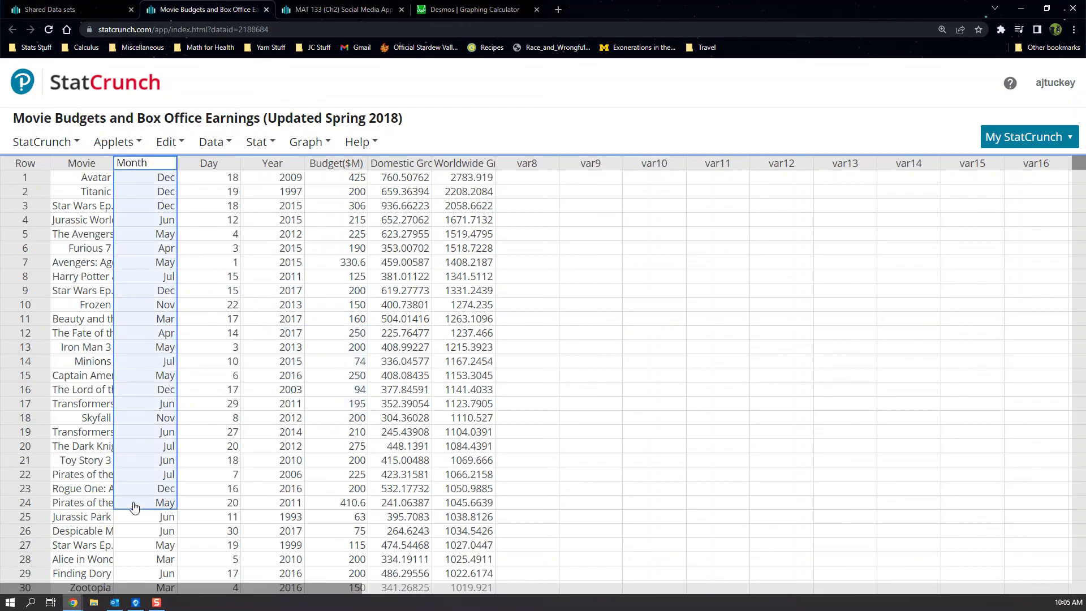
pyautogui.moveTo(352, 220)
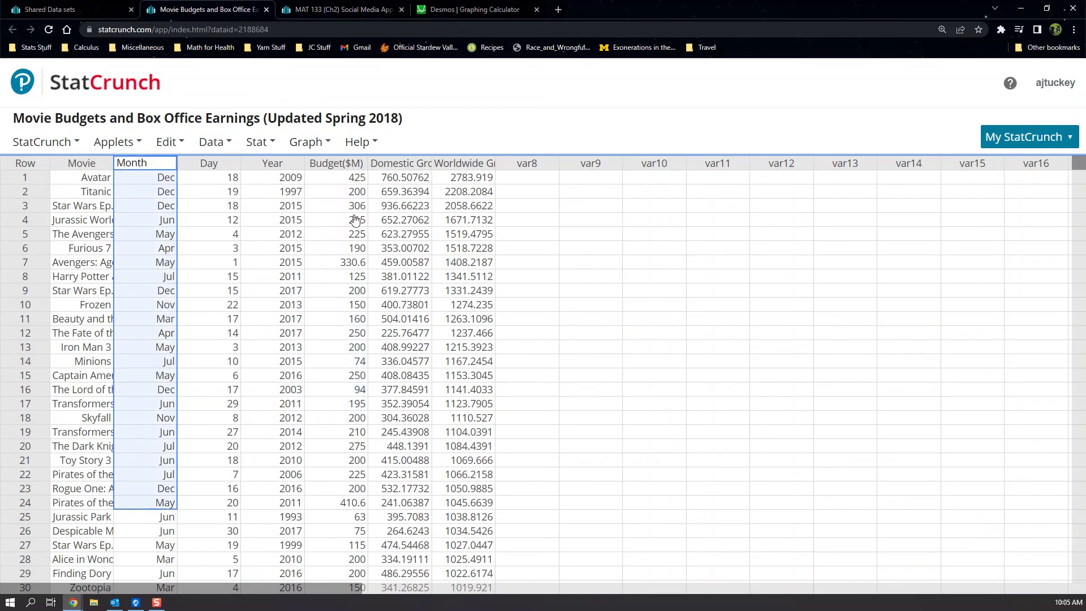
pyautogui.click(306, 142)
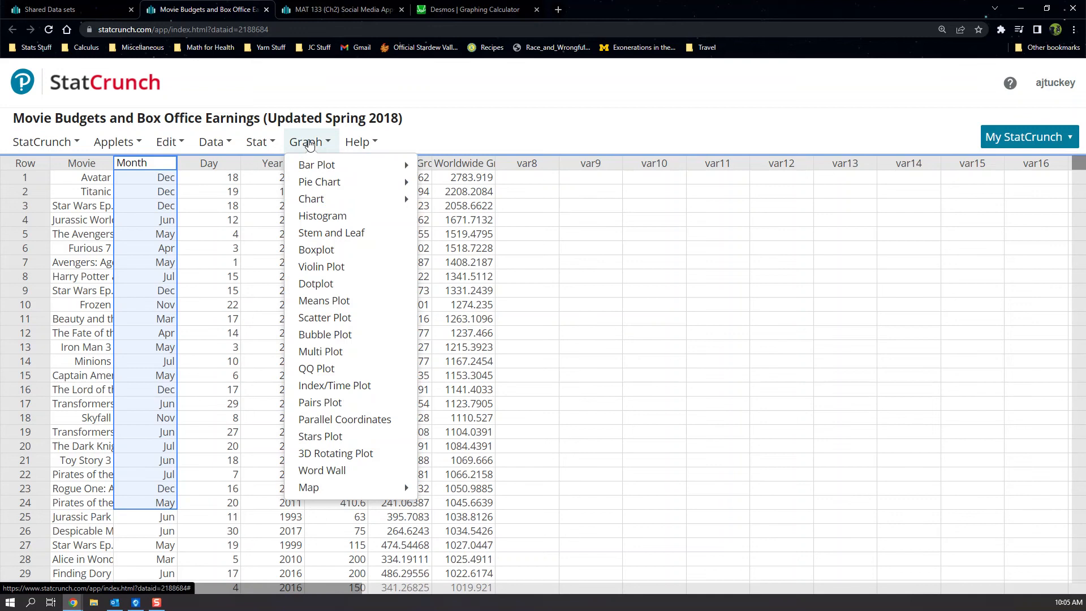
pyautogui.moveTo(312, 190)
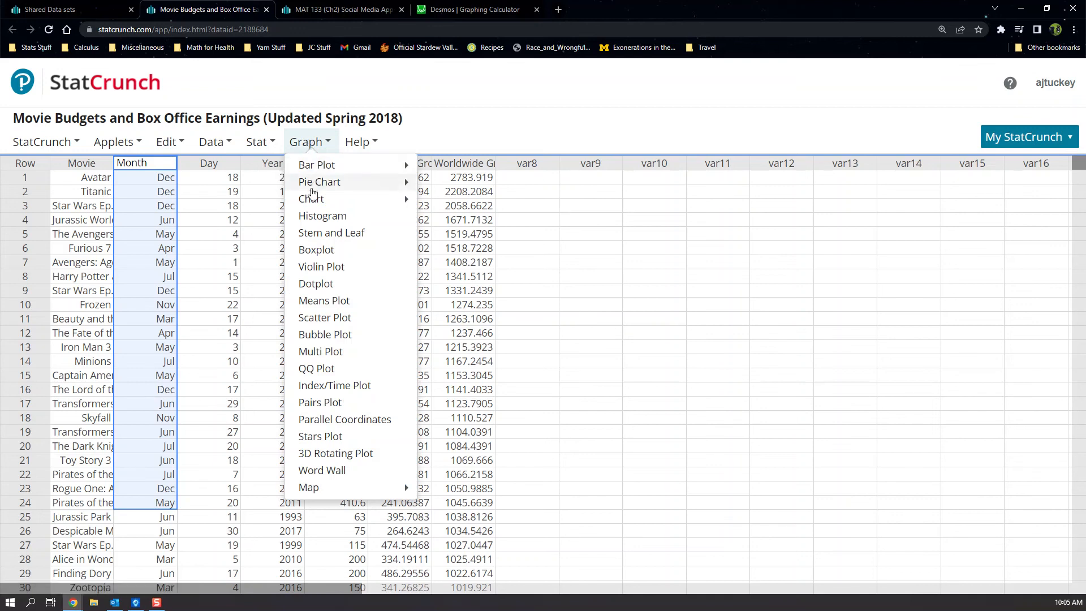
pyautogui.moveTo(319, 181)
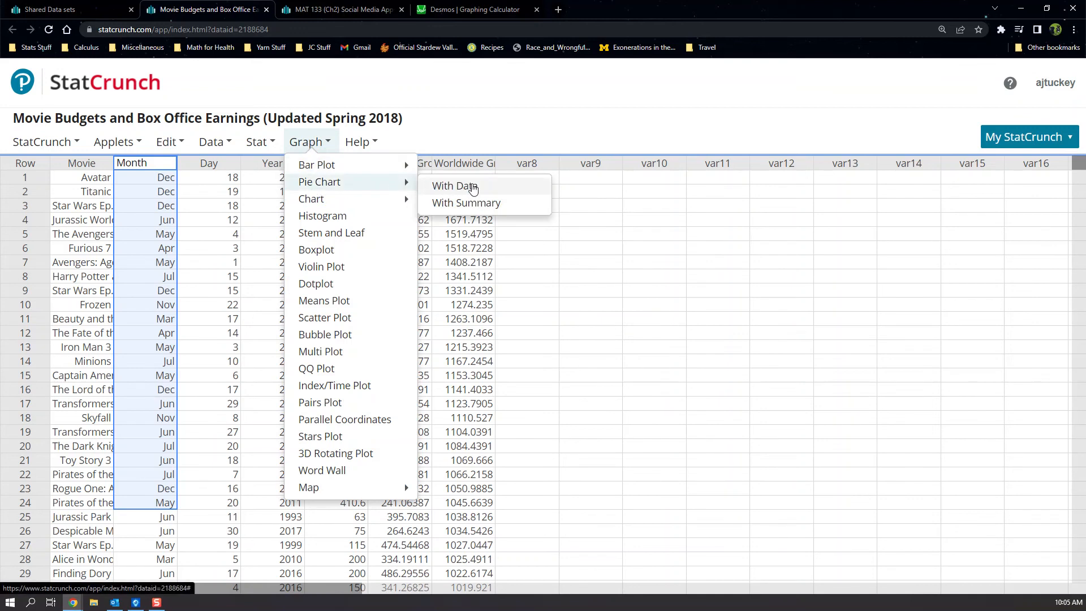
# Compute a Pie Chart With Data of Month showing percent of total, December largest at 11.8%.
pyautogui.click(454, 186)
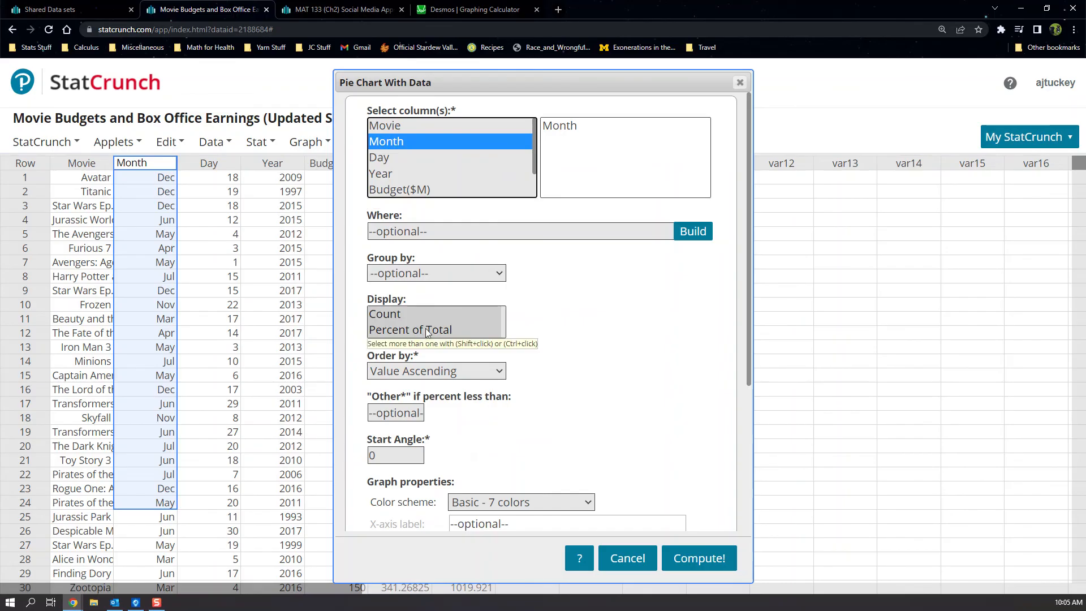
pyautogui.scroll(-3)
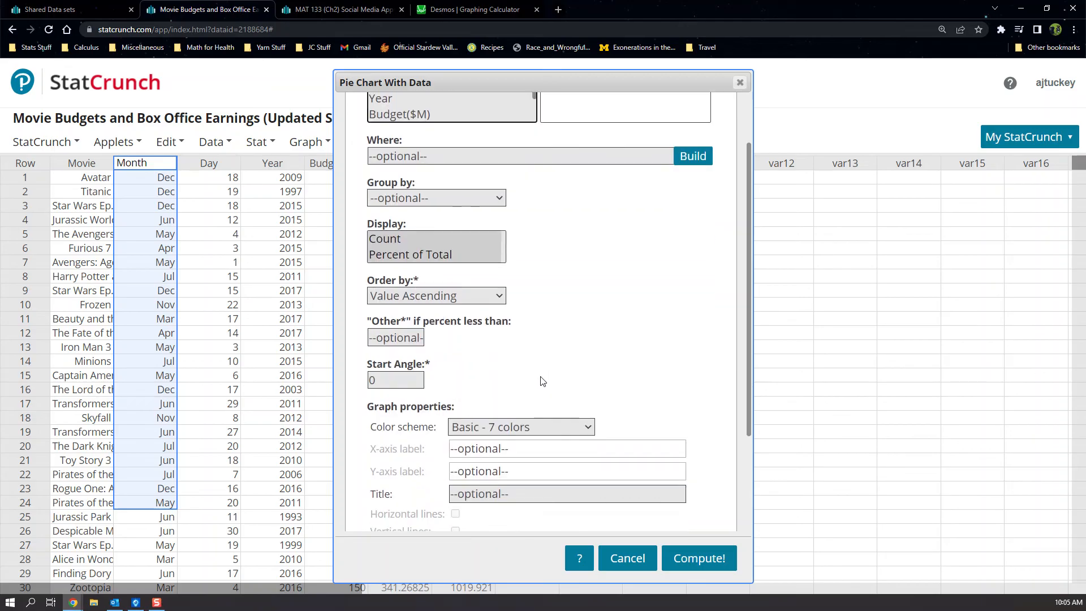
pyautogui.moveTo(423, 255)
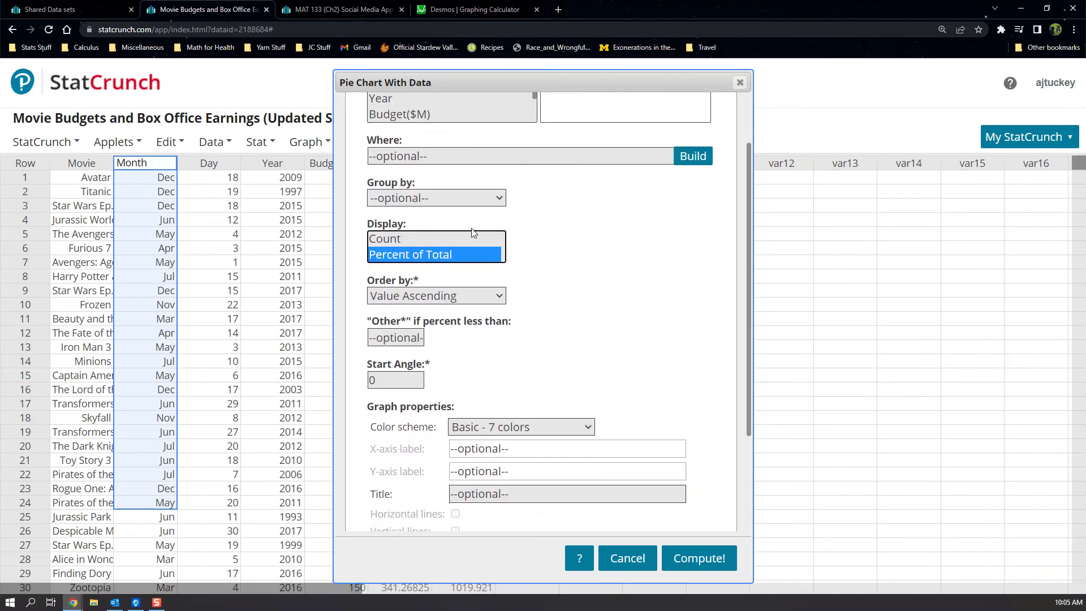
pyautogui.scroll(-3)
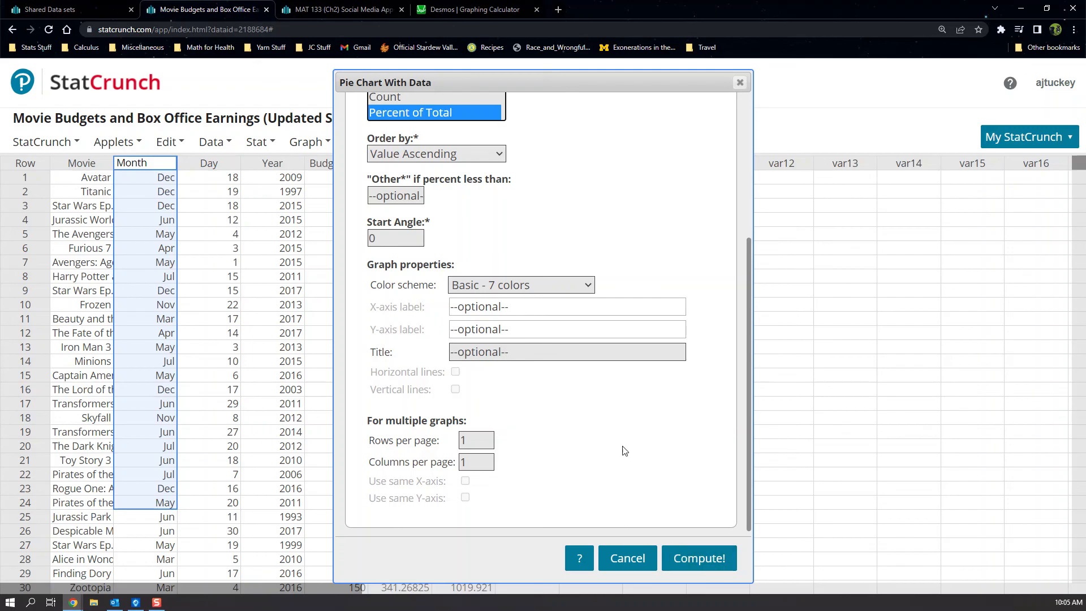
pyautogui.click(567, 352)
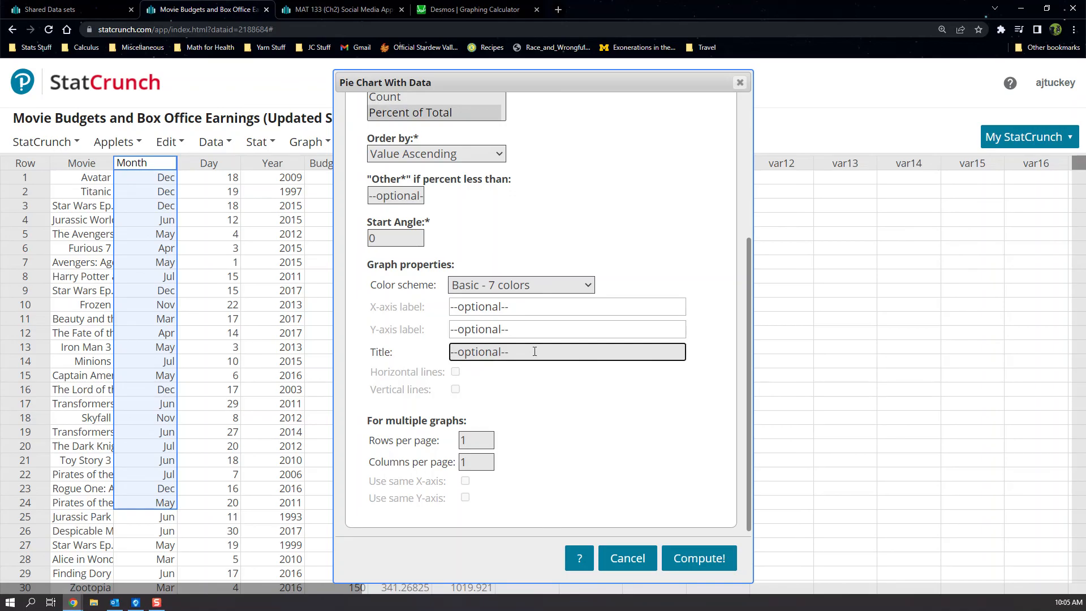
pyautogui.click(699, 558)
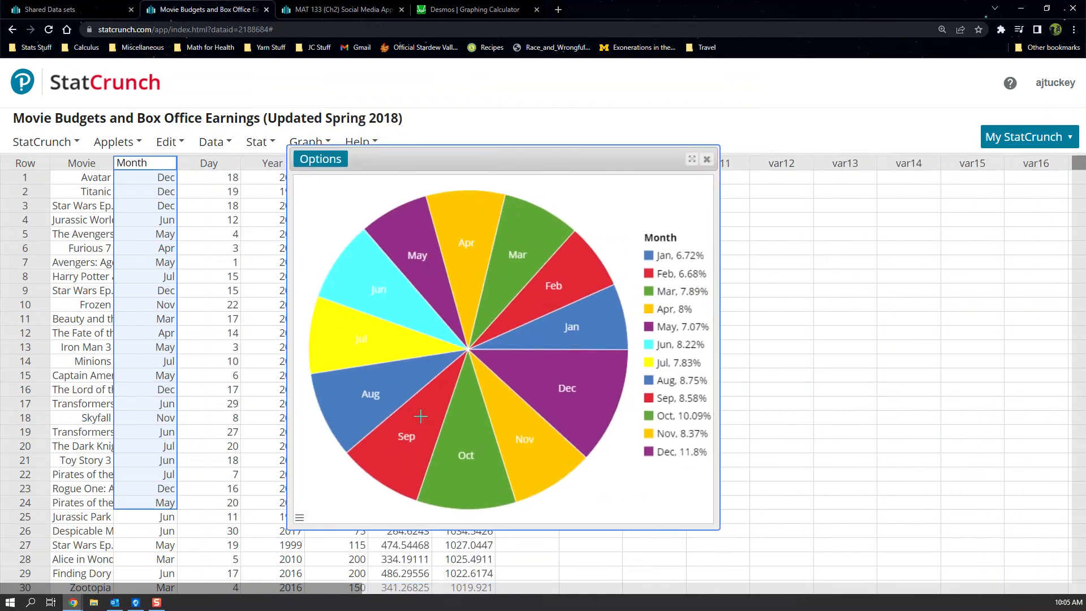
pyautogui.moveTo(697, 261)
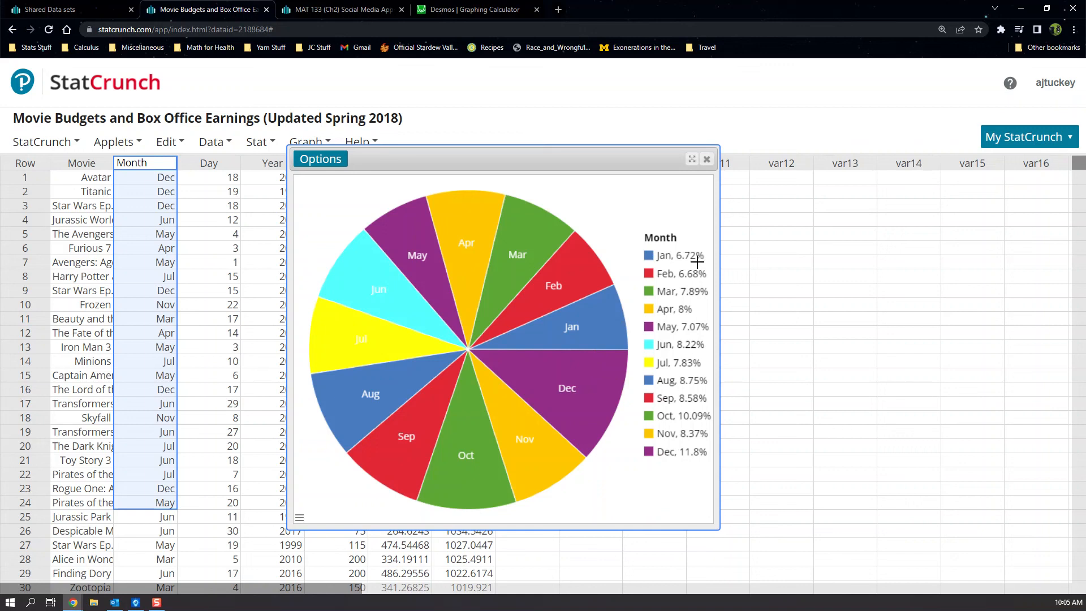
pyautogui.moveTo(686, 467)
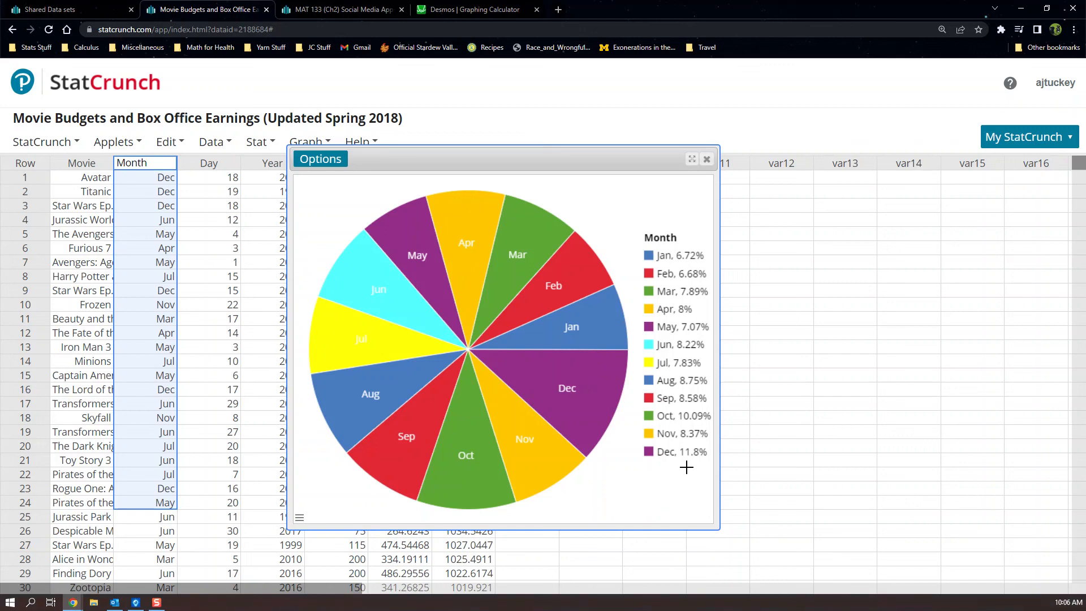
pyautogui.moveTo(249, 76)
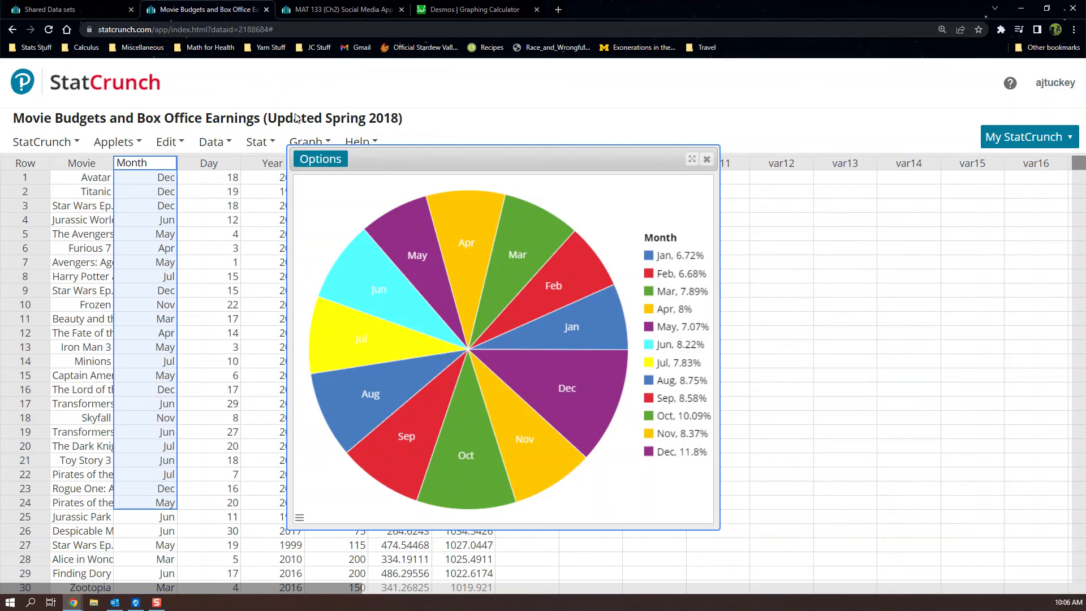
# Switch back to the Social Media Apps data table with its app frequencies.
pyautogui.click(340, 9)
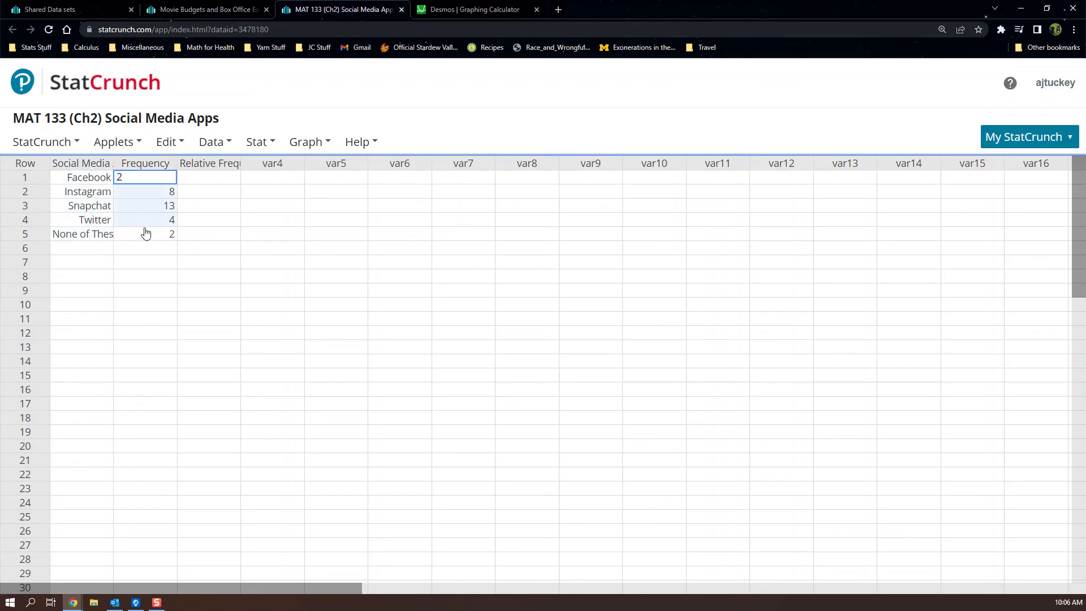
# Compute a Pie Chart With Summary using Social Media App categories, Frequency counts and percent of total.
pyautogui.click(257, 142)
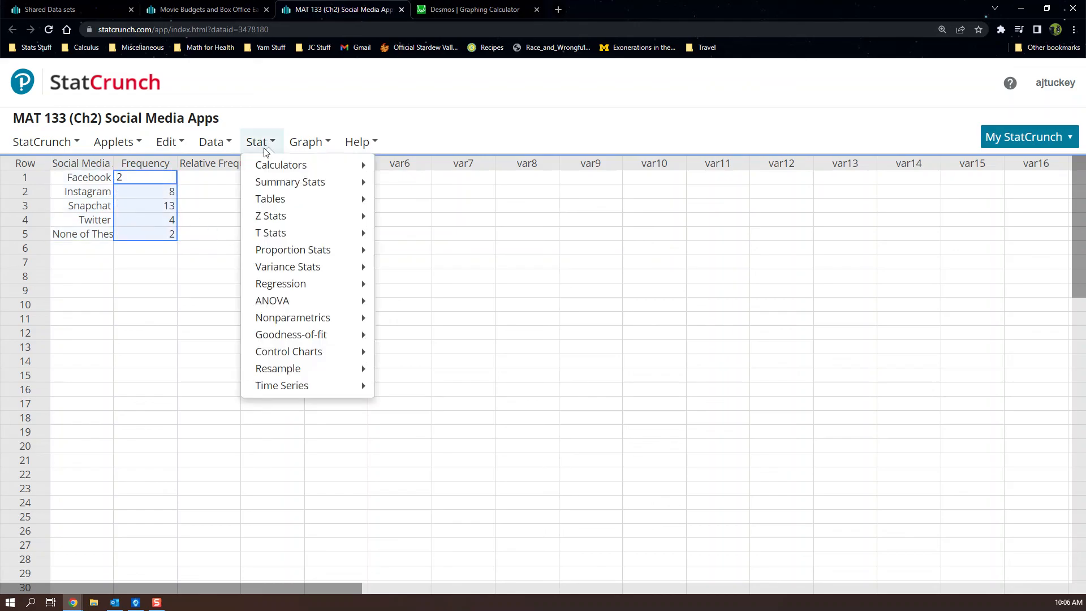
pyautogui.click(306, 141)
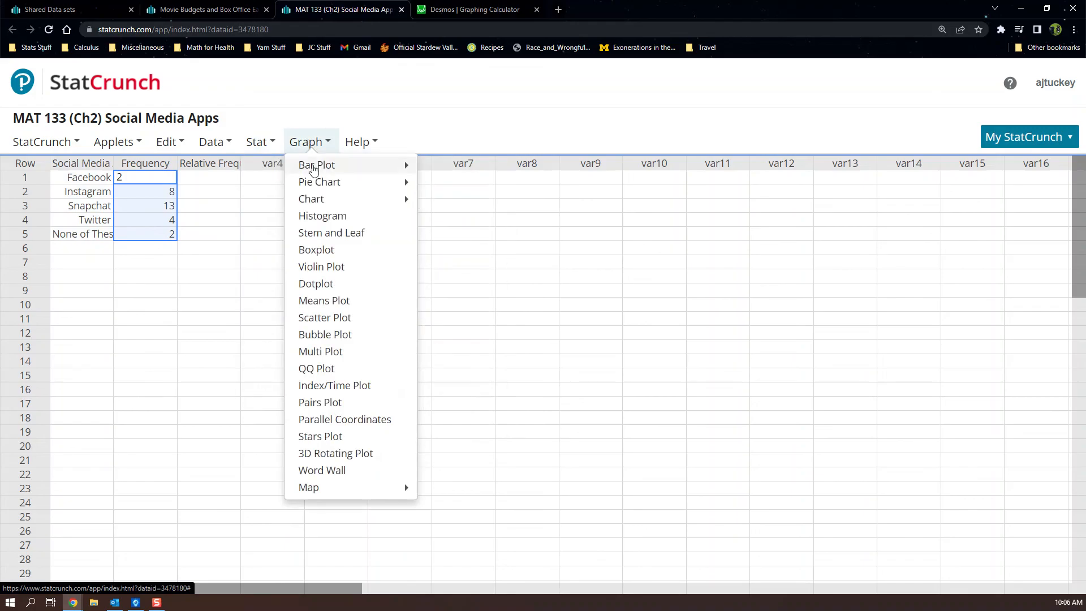
pyautogui.click(319, 181)
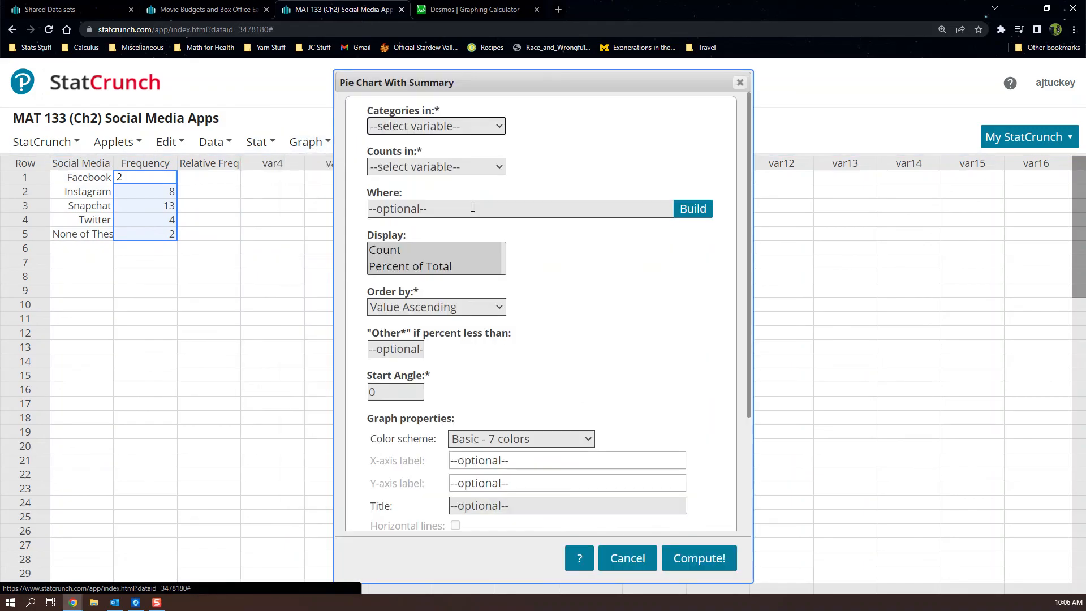
pyautogui.click(435, 126)
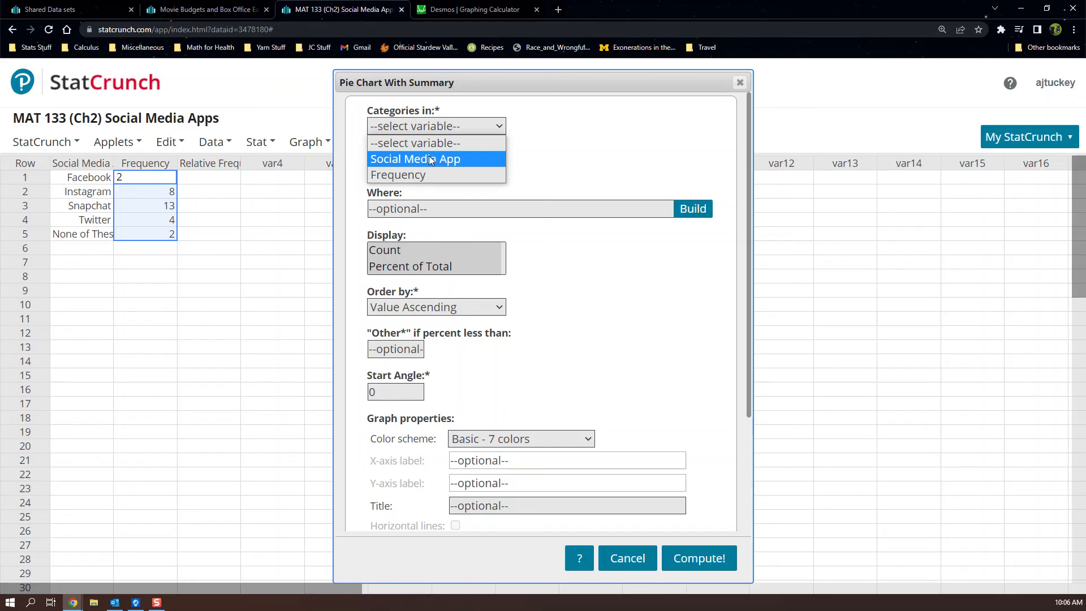
pyautogui.click(414, 158)
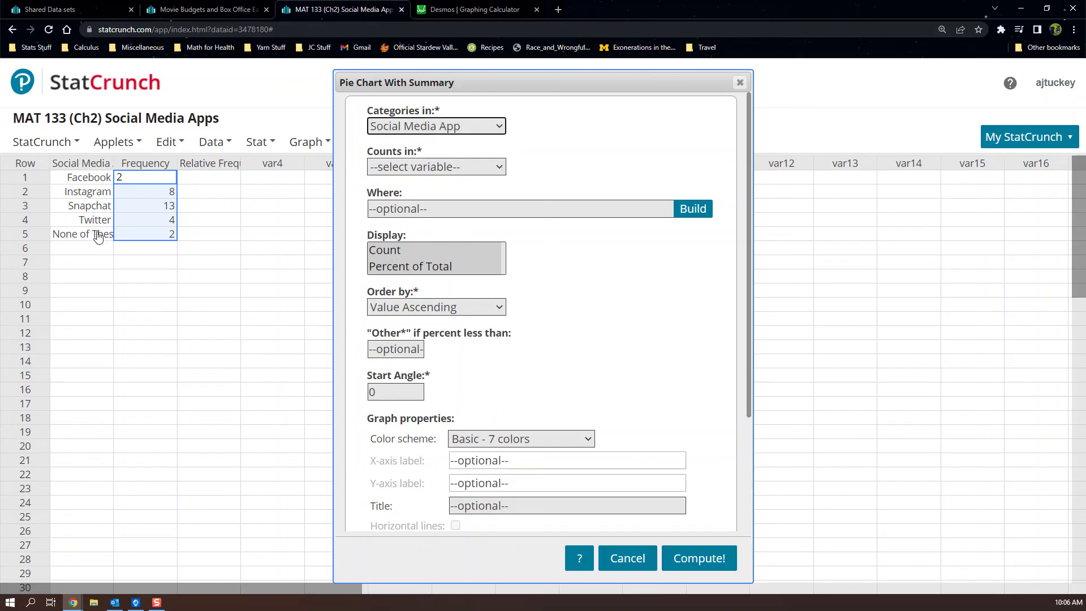
pyautogui.click(435, 165)
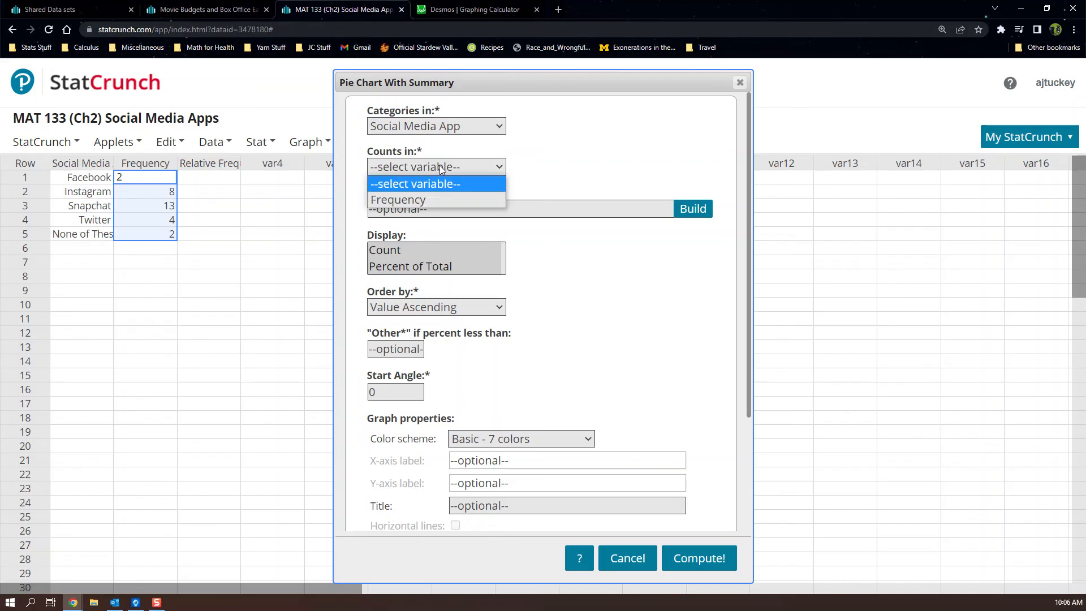
pyautogui.click(398, 199)
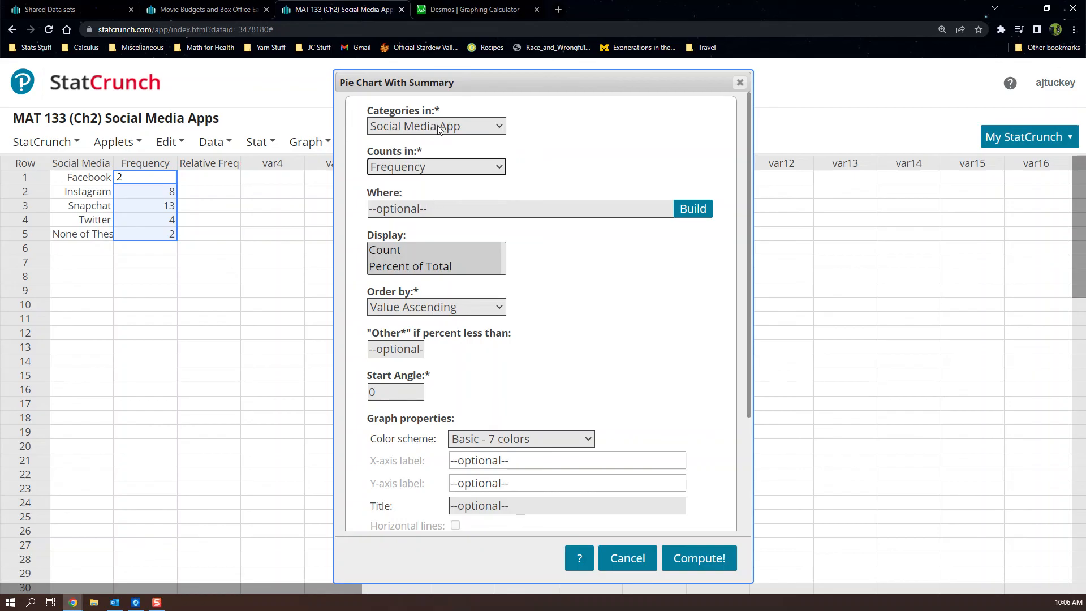
pyautogui.click(410, 265)
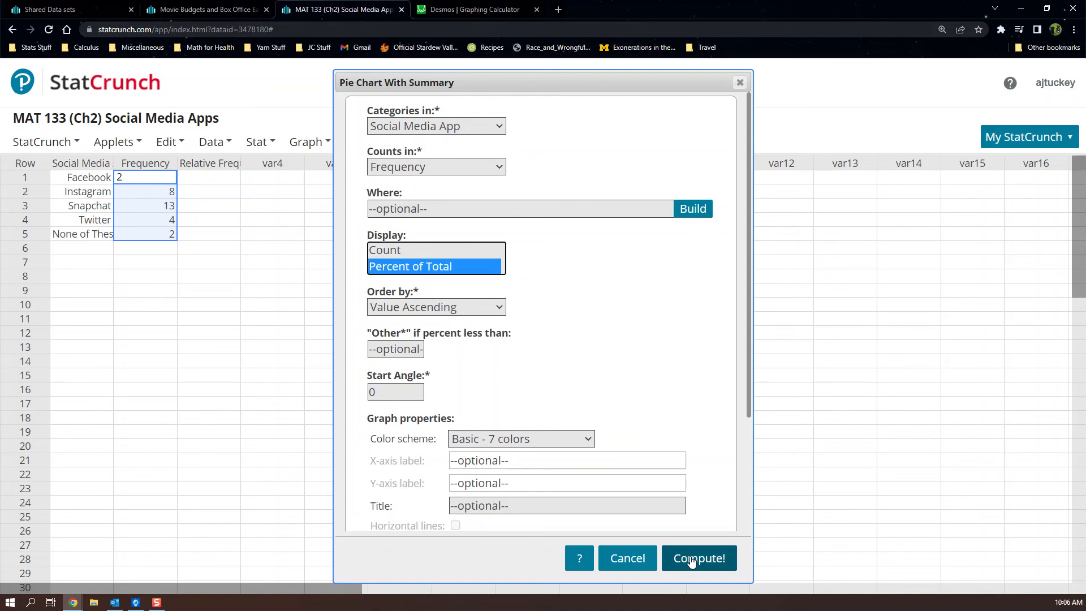
pyautogui.click(699, 557)
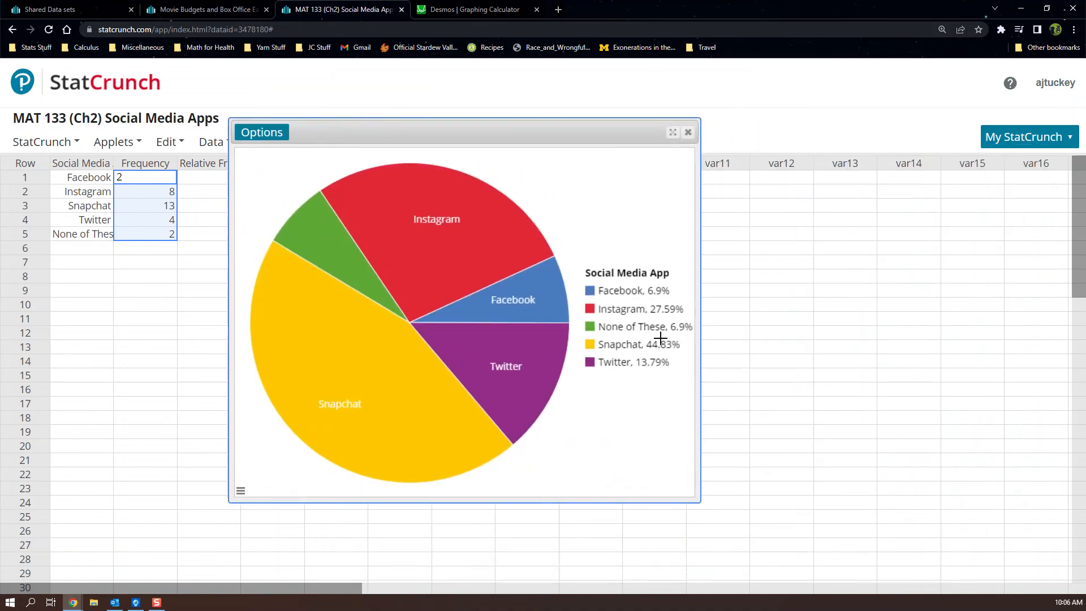
pyautogui.moveTo(640, 353)
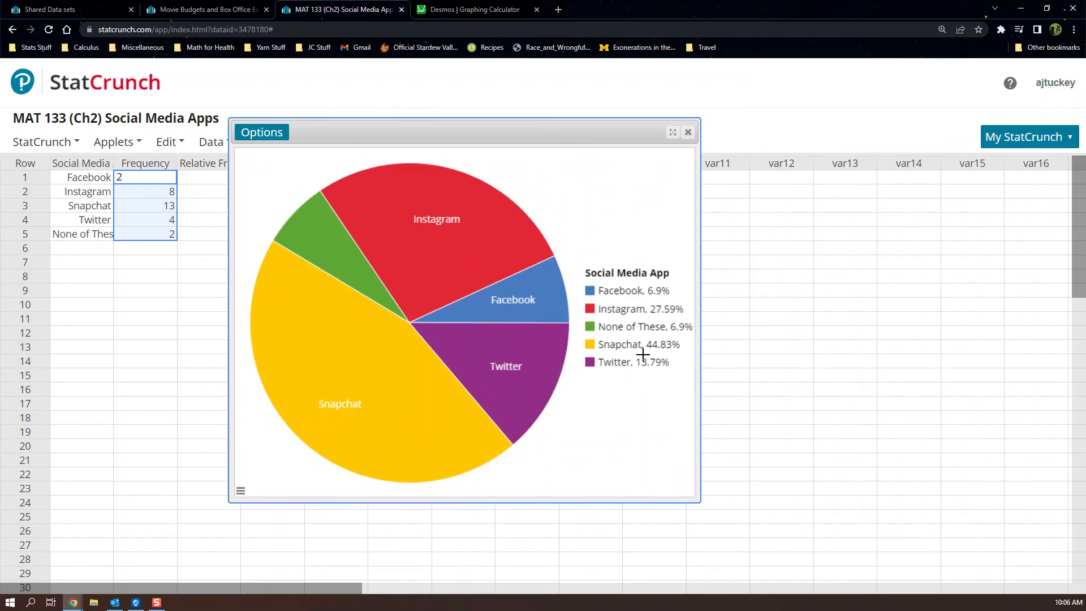
pyautogui.moveTo(380, 274)
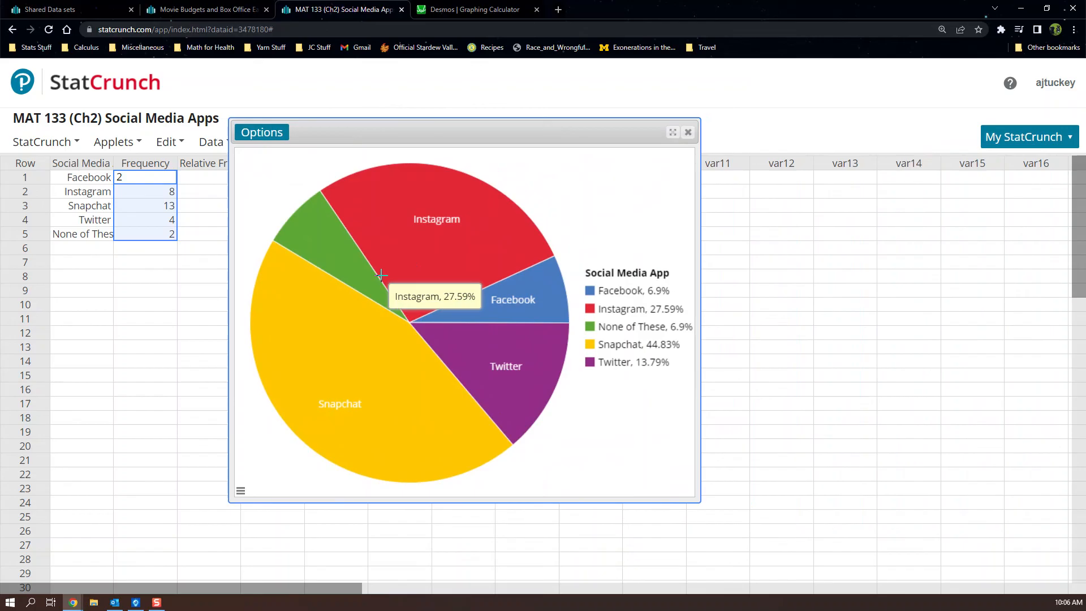
pyautogui.moveTo(284, 354)
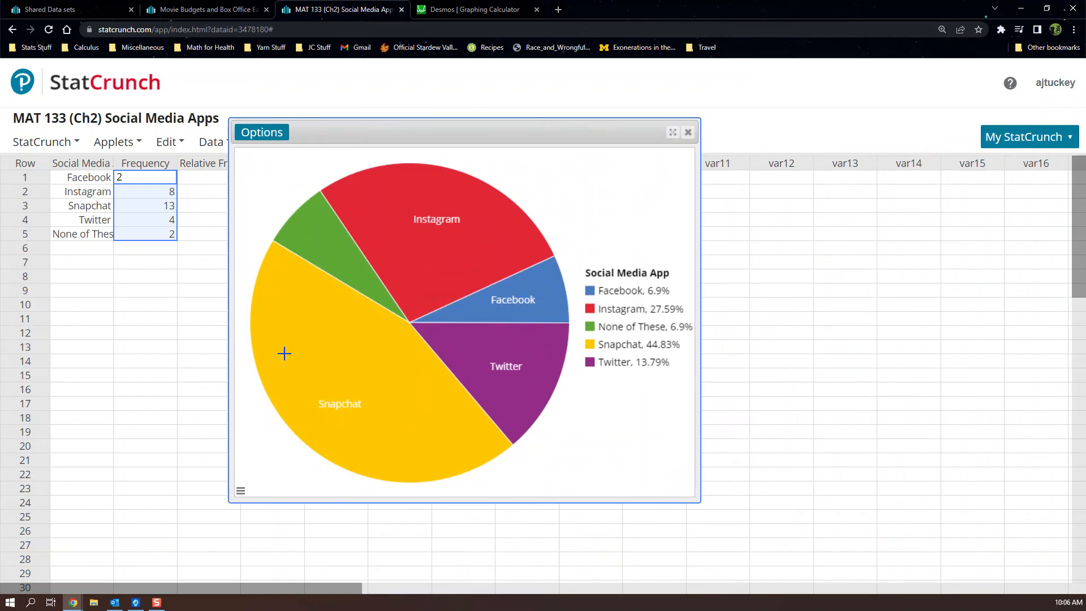
pyautogui.moveTo(323, 308)
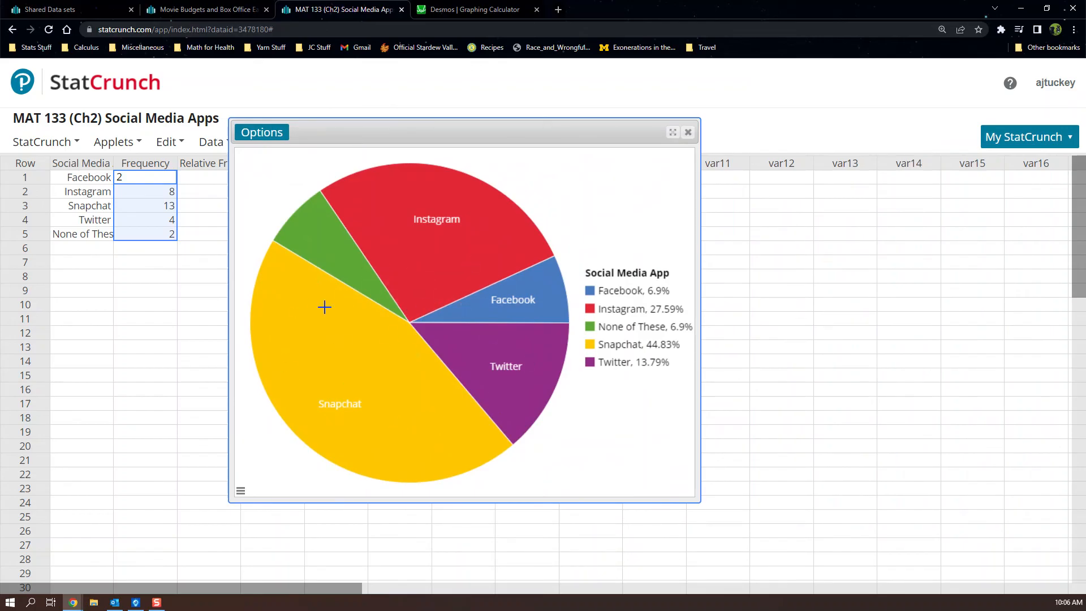
pyautogui.moveTo(483, 334)
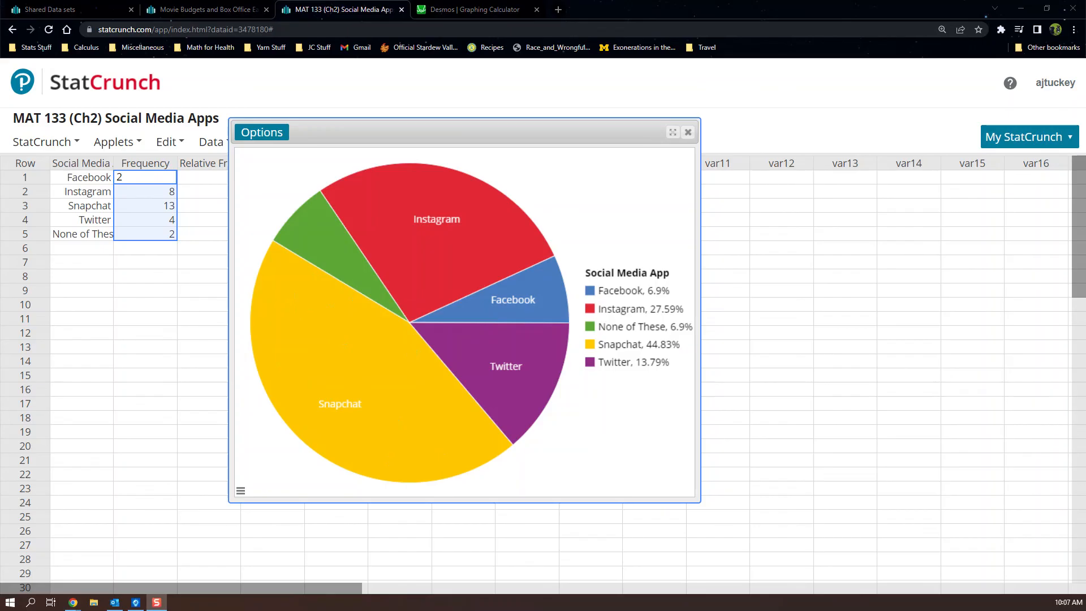
pyautogui.moveTo(377, 129)
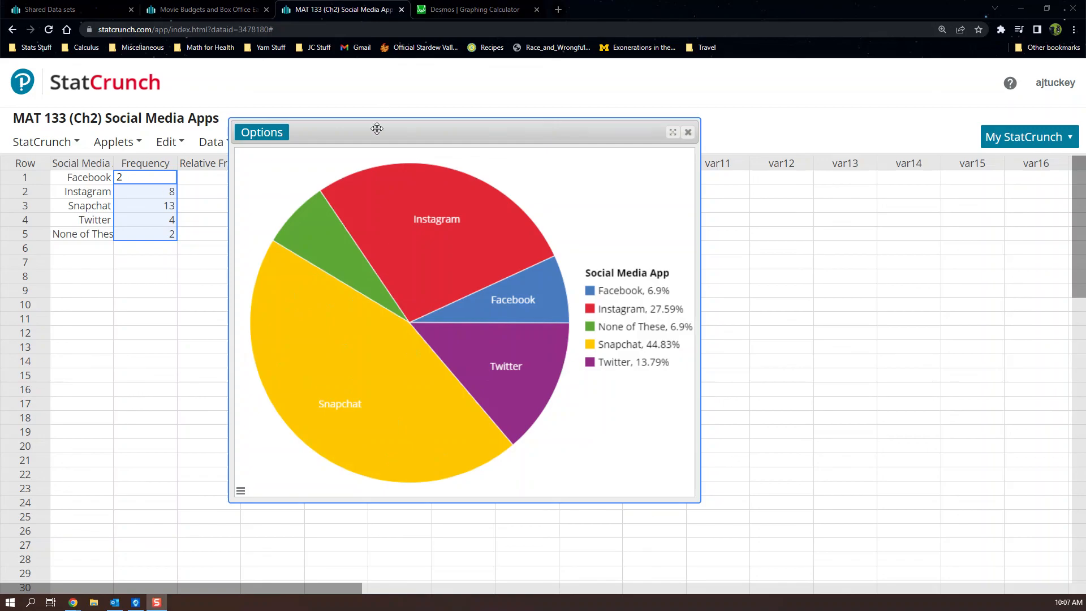